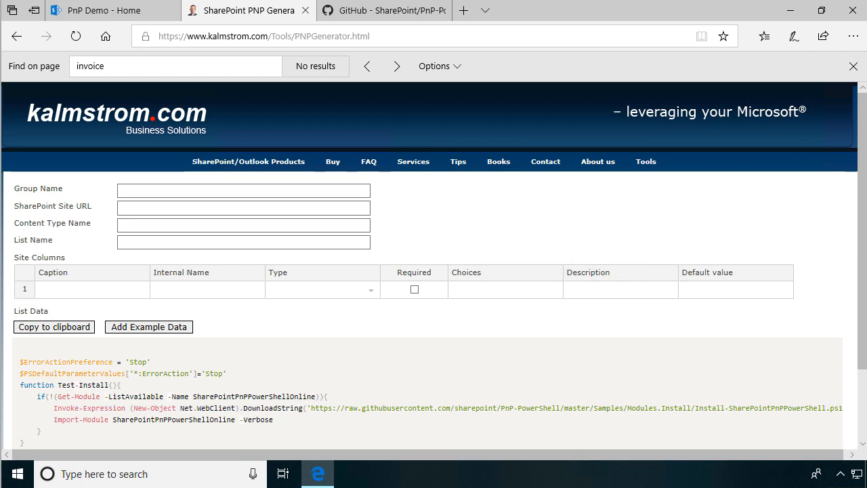
mouse_move(636, 241)
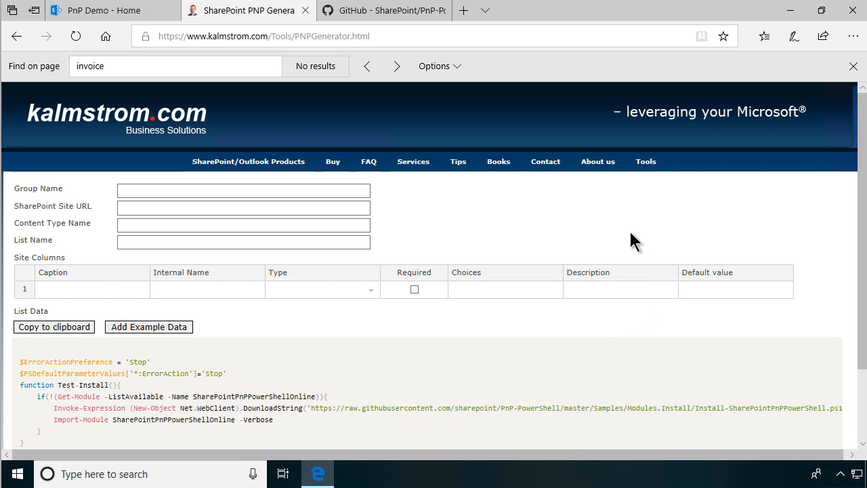
mouse_move(648, 165)
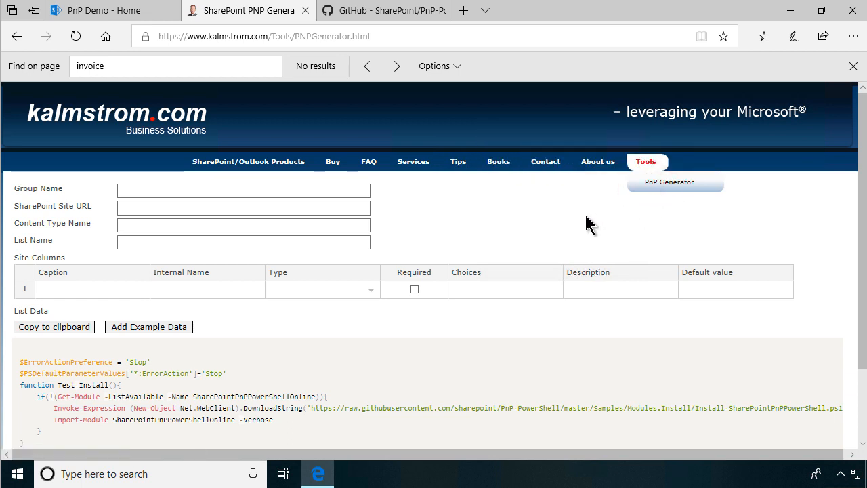
mouse_move(510, 228)
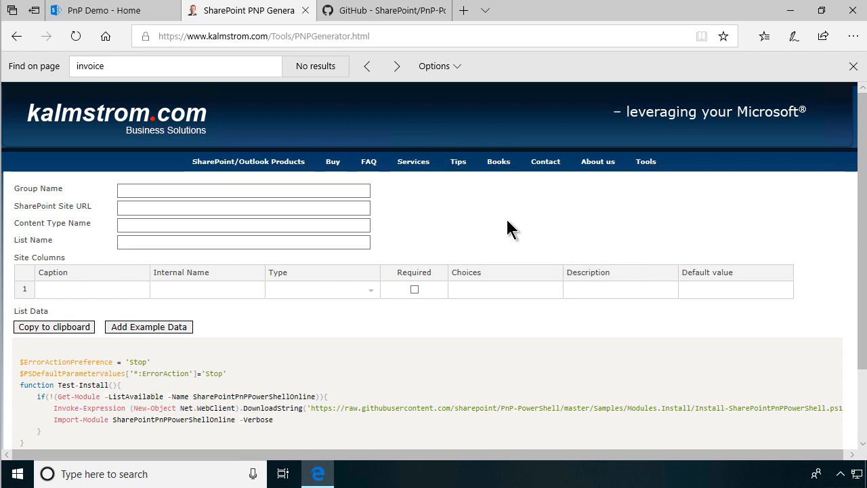
mouse_move(155, 203)
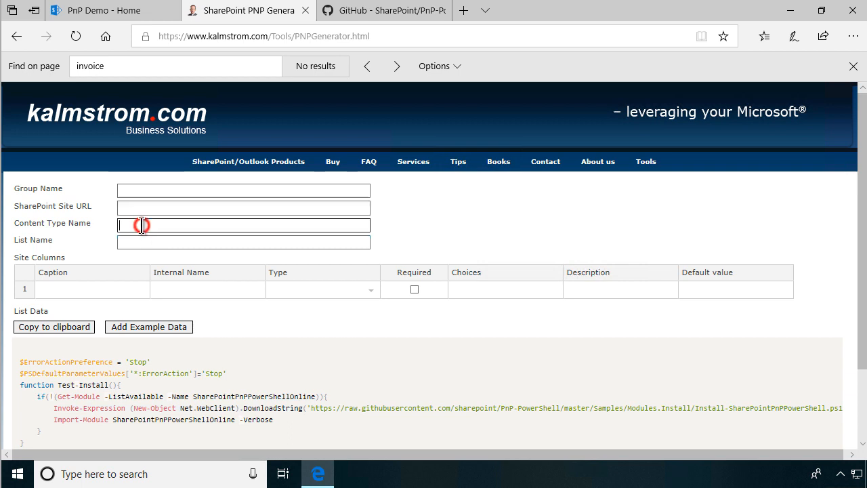
- Fill the generator form with the invoice example data via Add Example Data
left_click(242, 241)
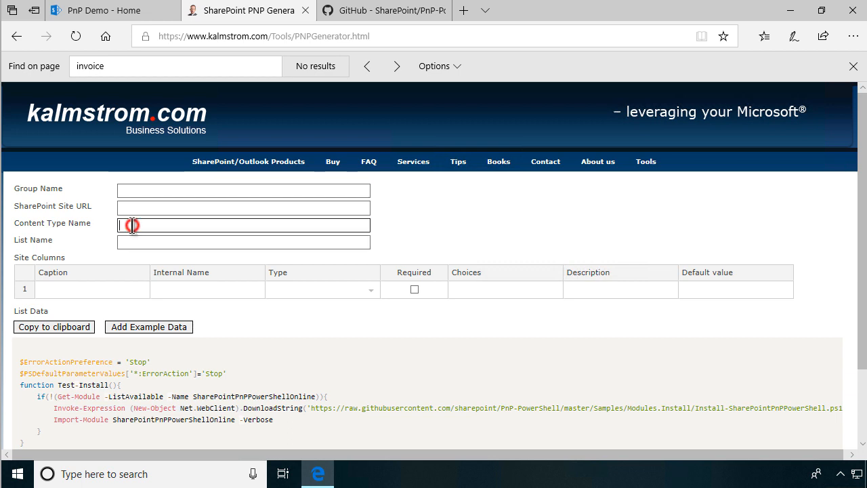
left_click(243, 241)
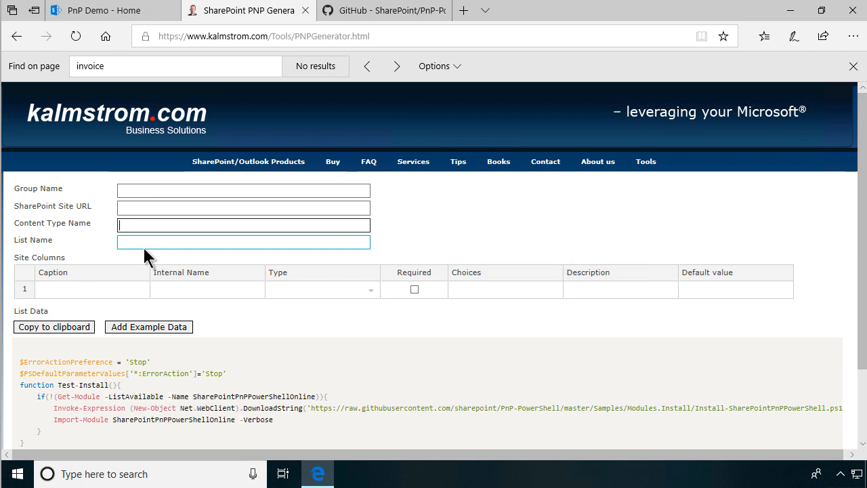
left_click(243, 241)
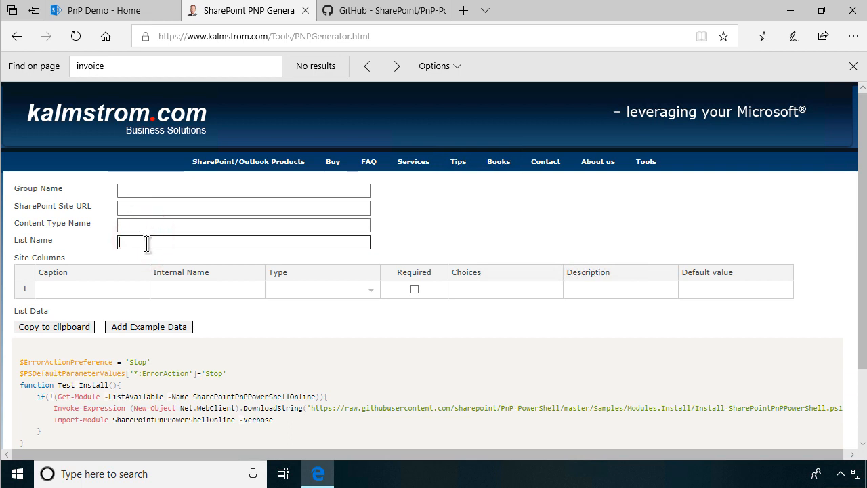
left_click(243, 190)
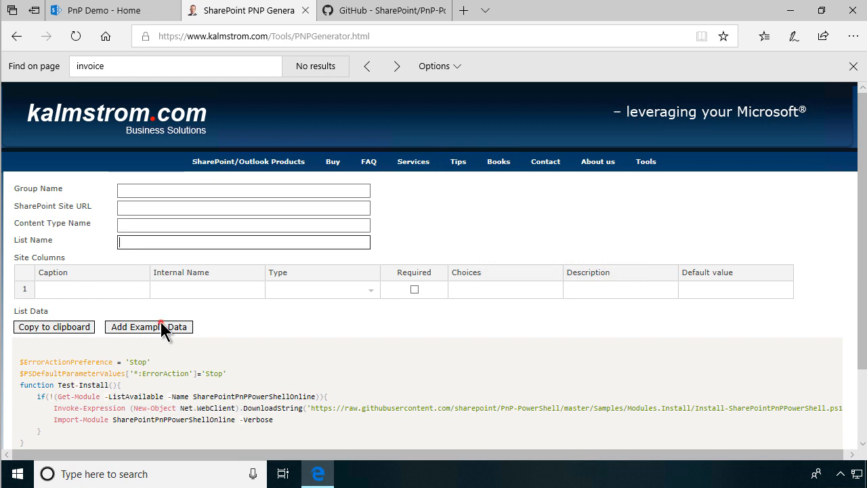
left_click(150, 326)
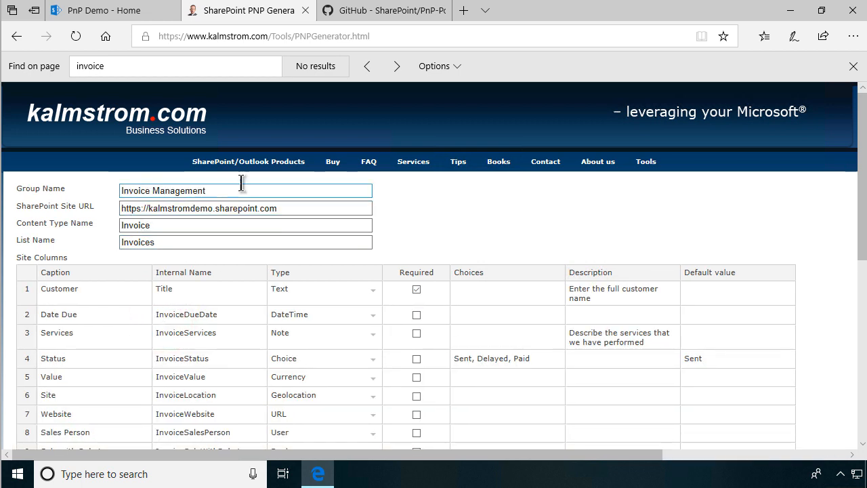
double_click(176, 190)
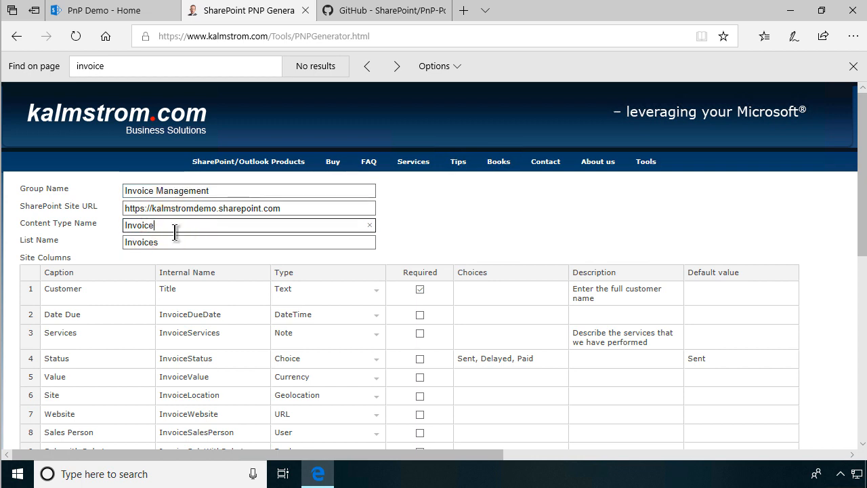
mouse_move(170, 246)
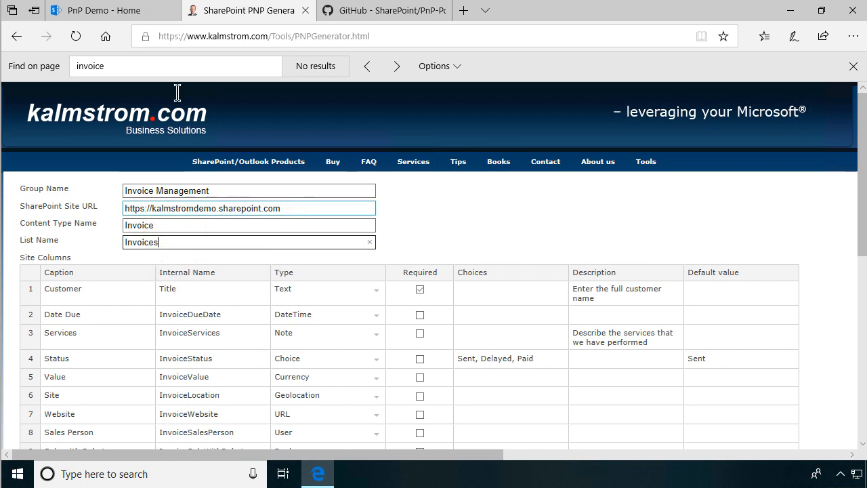
- Change the SharePoint Site URL to end in /sites/PnPDemo2, copied from the SharePoint tab
left_click(111, 11)
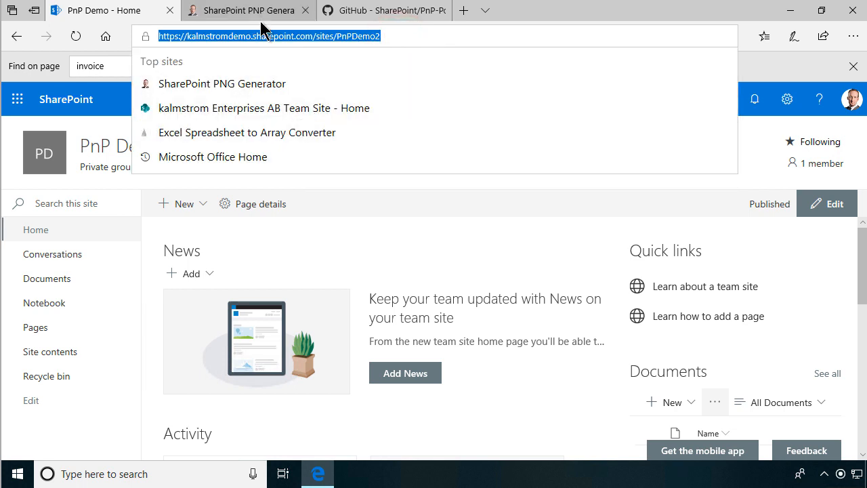
left_click(247, 11)
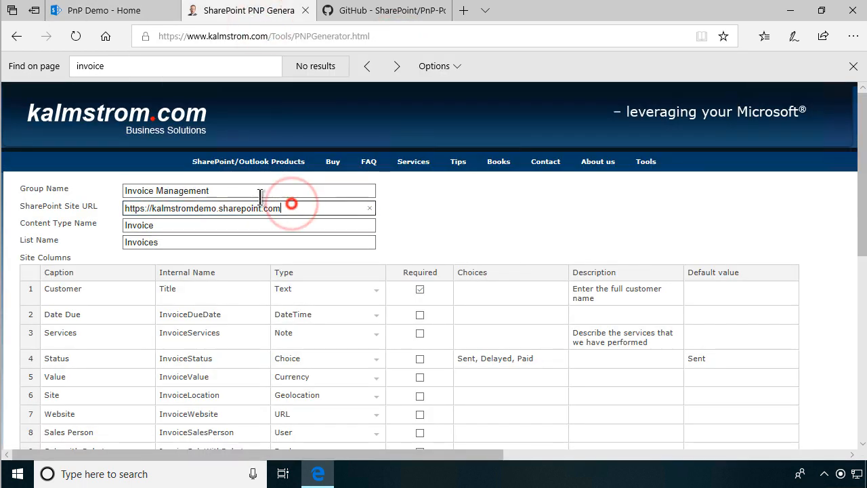
type("/sites/PnPDemo2")
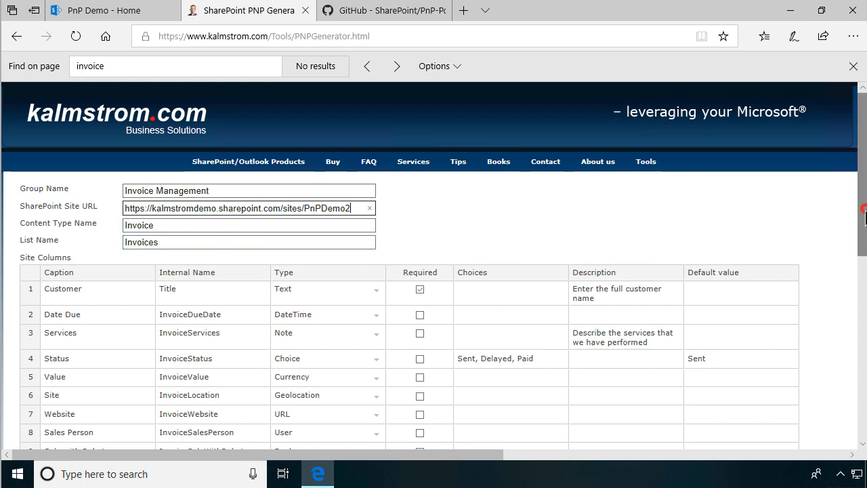
- Review the Customer column's available types and scroll to the generated PowerShell script
scroll("down", 3)
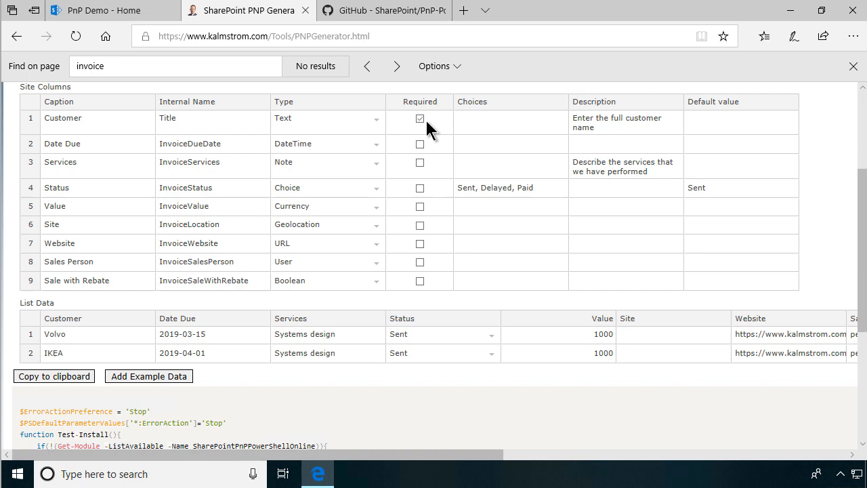
mouse_move(233, 160)
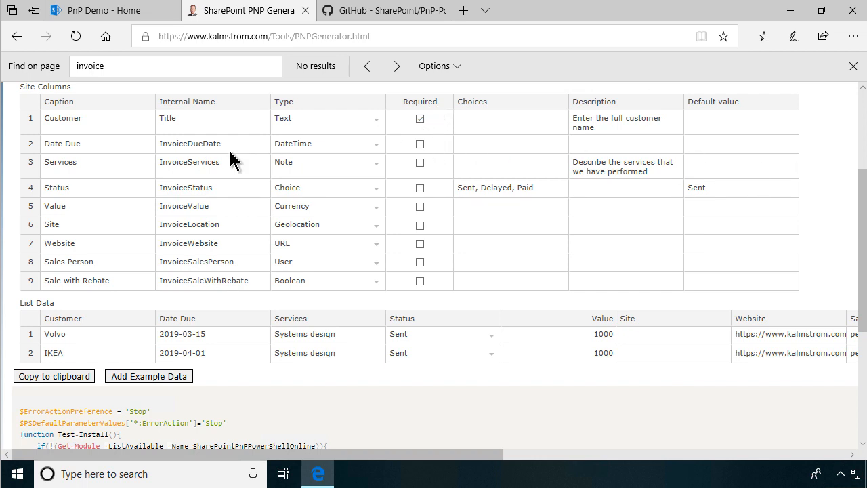
mouse_move(251, 149)
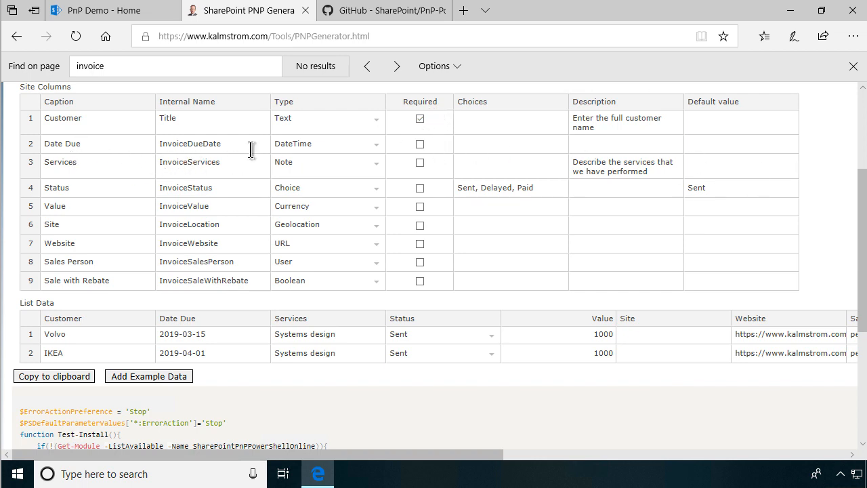
mouse_move(286, 247)
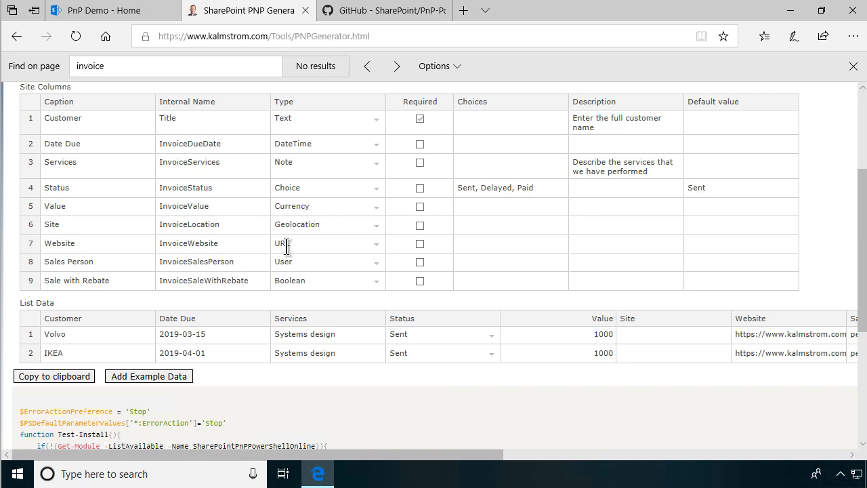
mouse_move(260, 148)
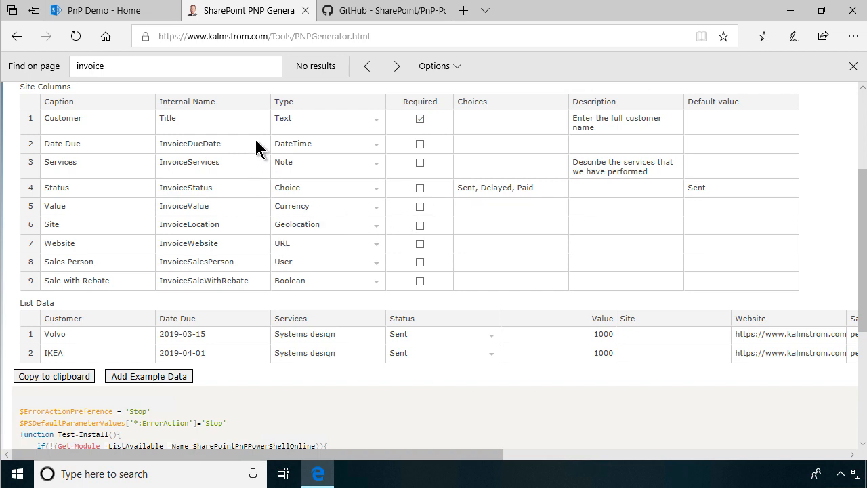
left_click(328, 118)
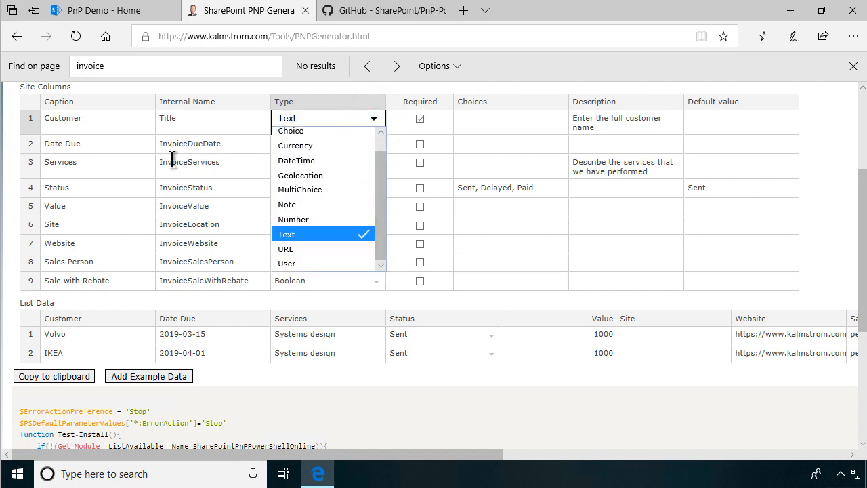
scroll("down", 3)
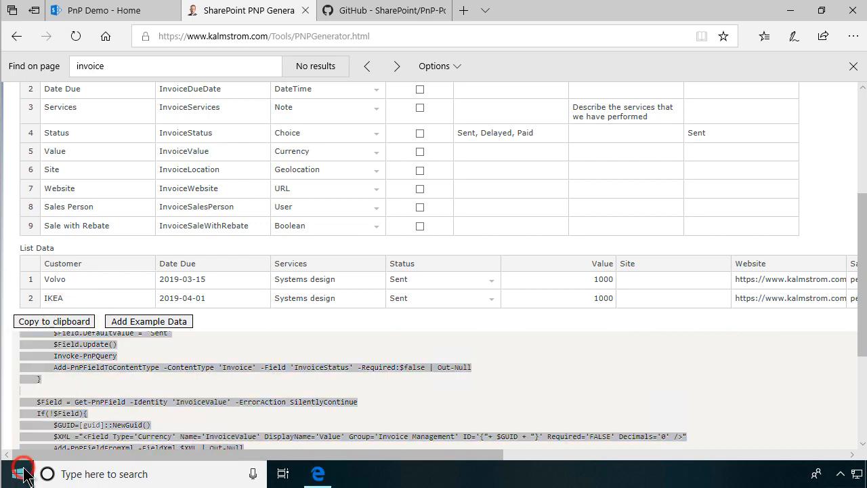
- Start Windows PowerShell ISE as administrator from the Start menu, confirming User Account Control
left_click(22, 473)
type("ise")
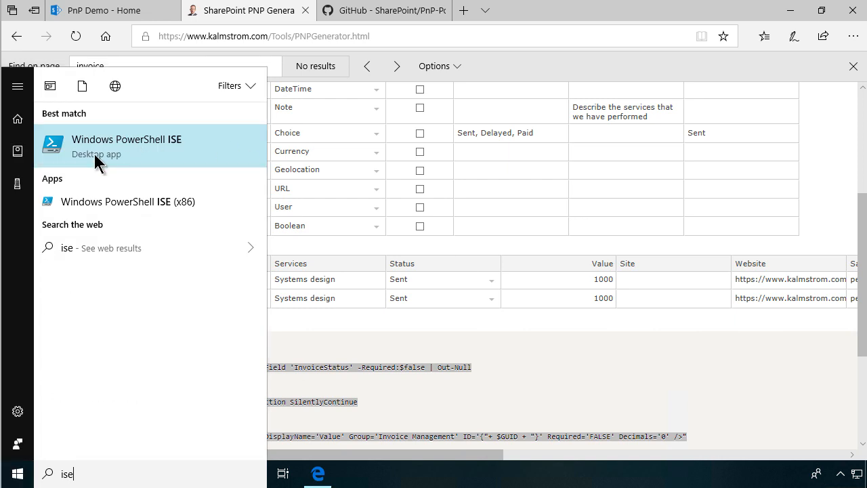
right_click(128, 146)
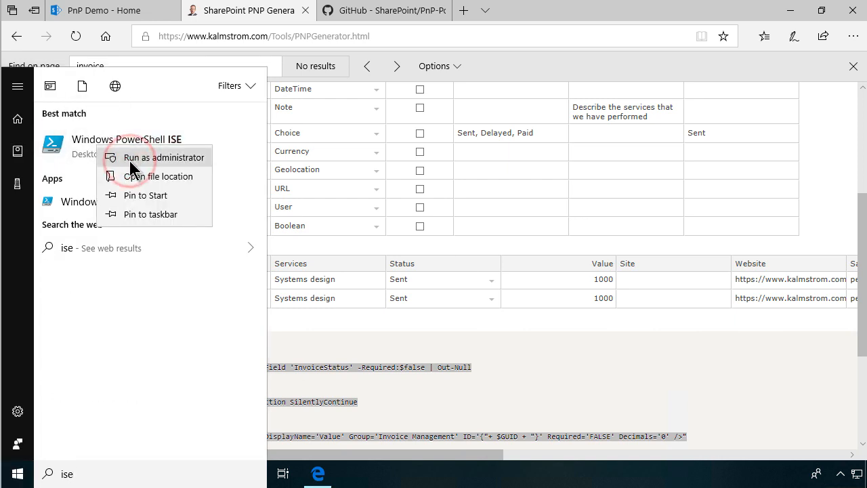
left_click(157, 157)
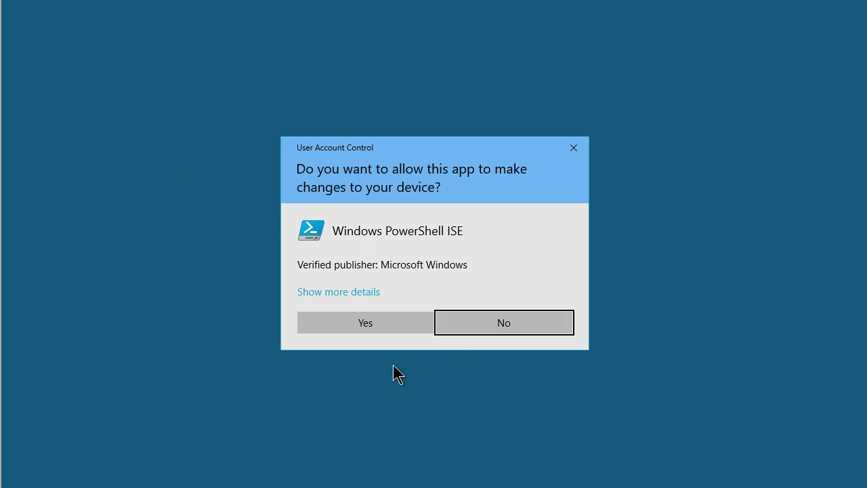
left_click(365, 322)
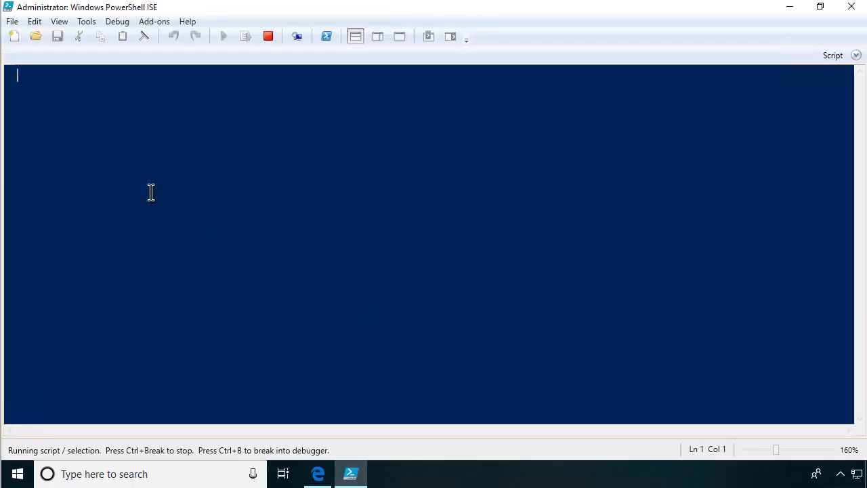
- Show the script pane with the pasted PnP script and collapse the Test-Install function
left_click(13, 36)
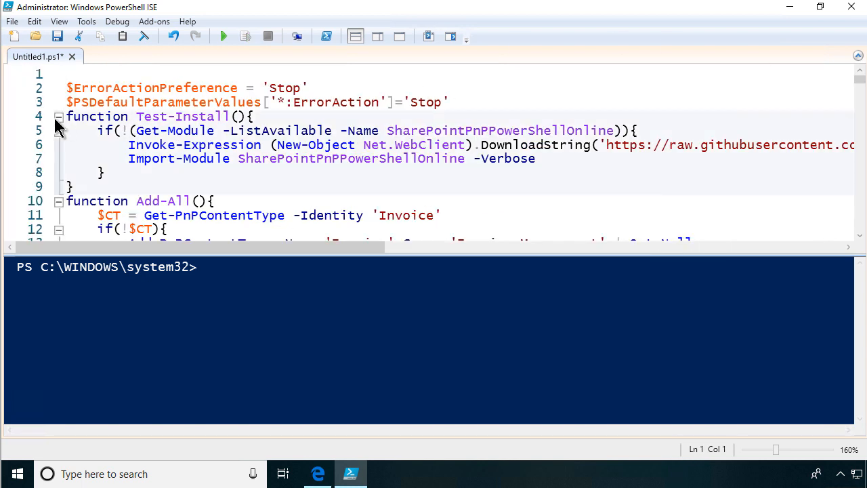
double_click(496, 130)
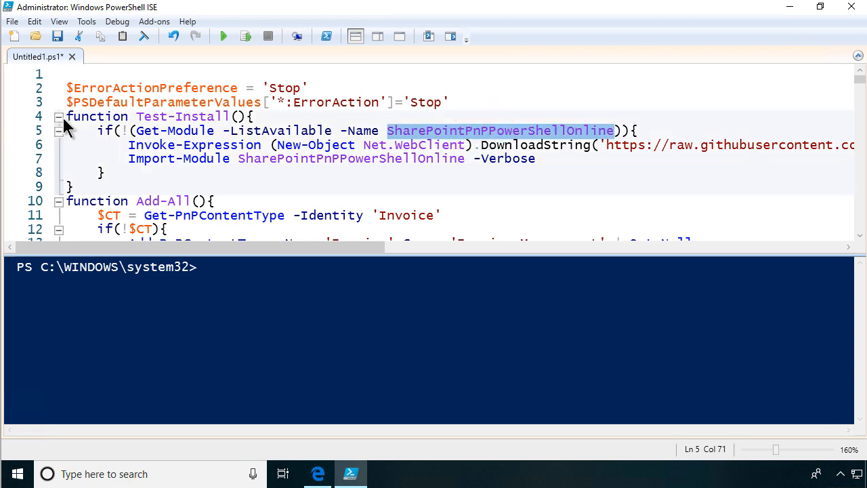
left_click(60, 117)
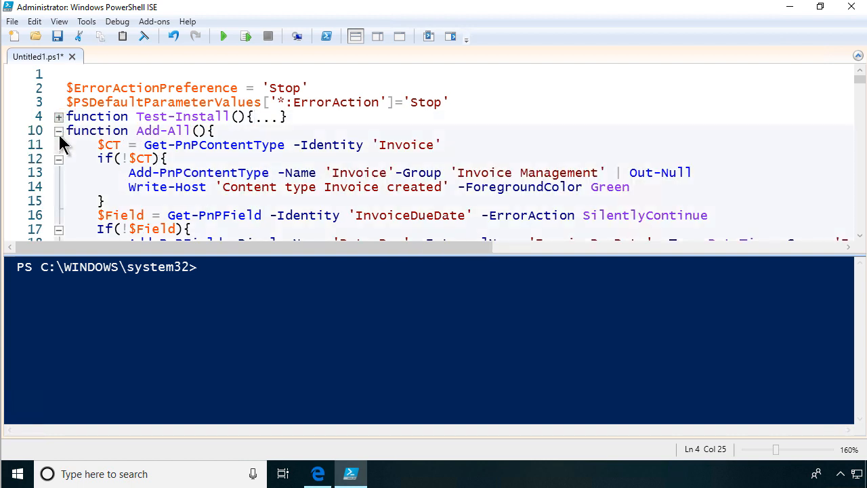
left_click(59, 131)
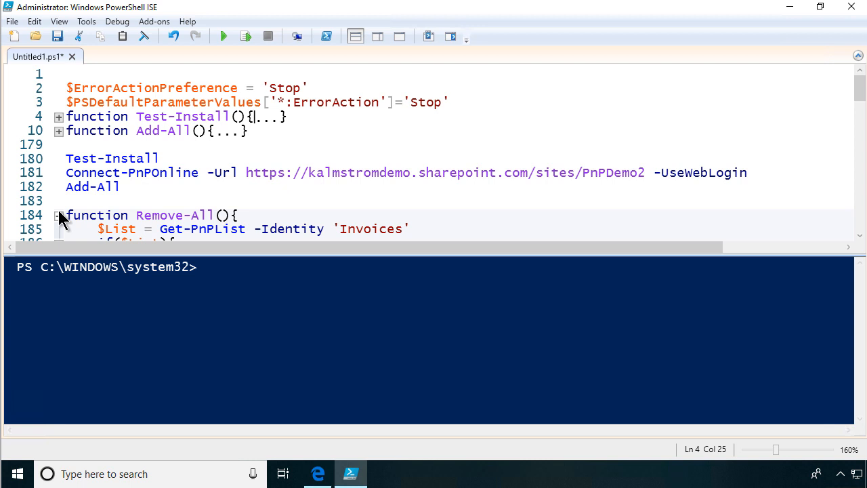
- Collapse the Remove-All function and select the Add-All call
left_click(60, 214)
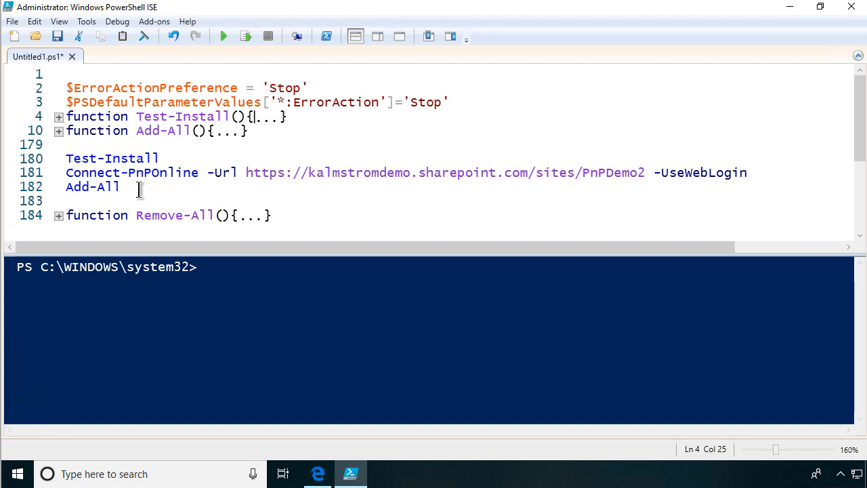
double_click(92, 187)
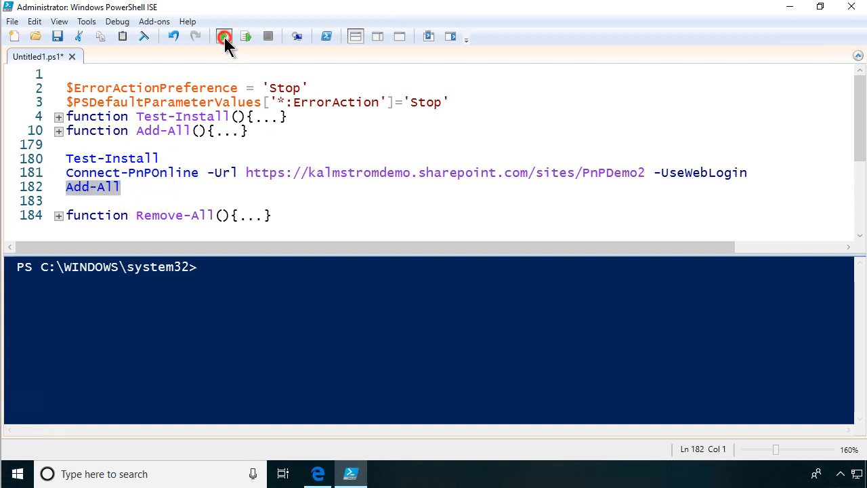
- Run the selected Add-All call and watch the console report the Invoice content type and columns created
left_click(224, 36)
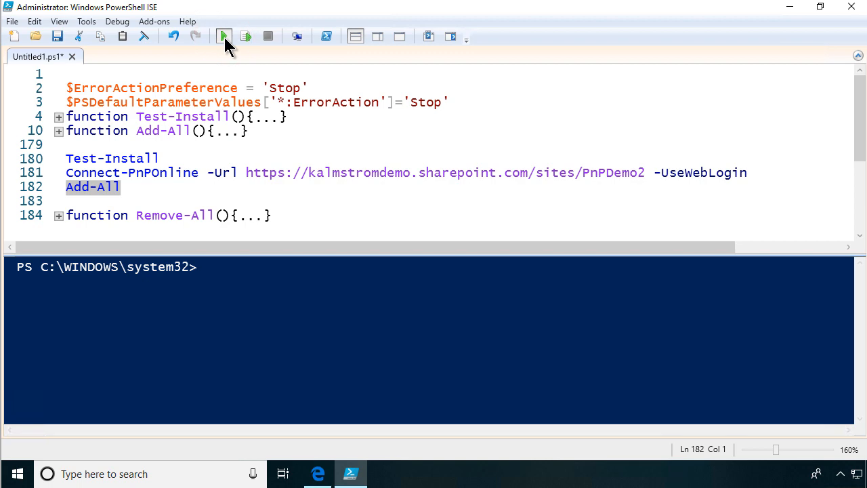
left_click(224, 37)
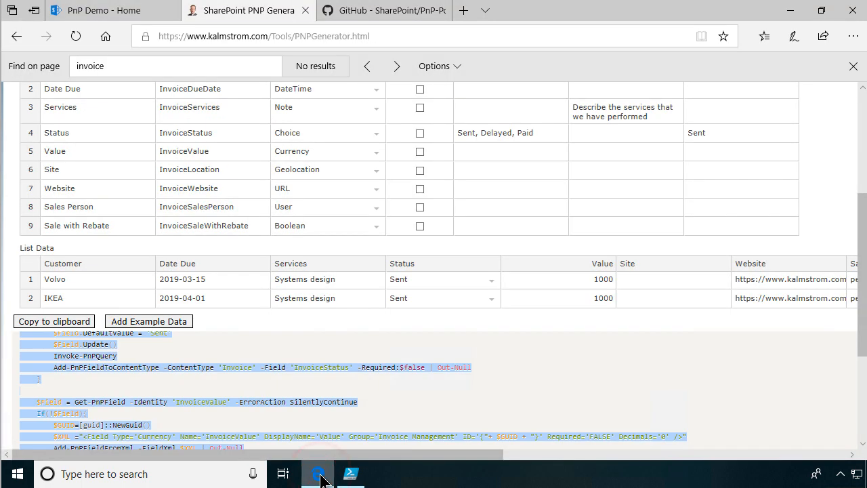
left_click(349, 474)
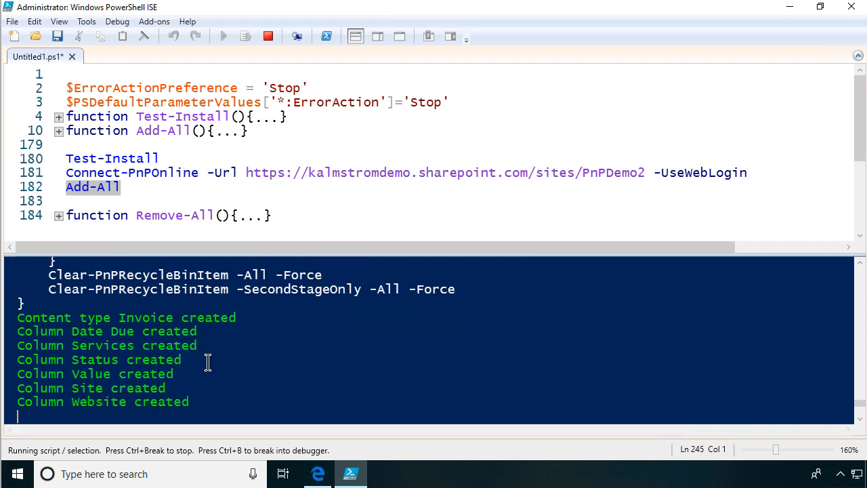
mouse_move(116, 318)
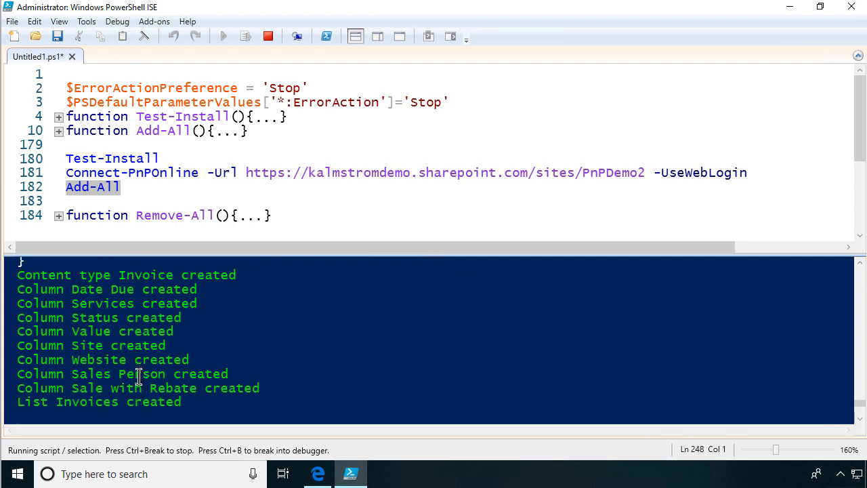
mouse_move(68, 412)
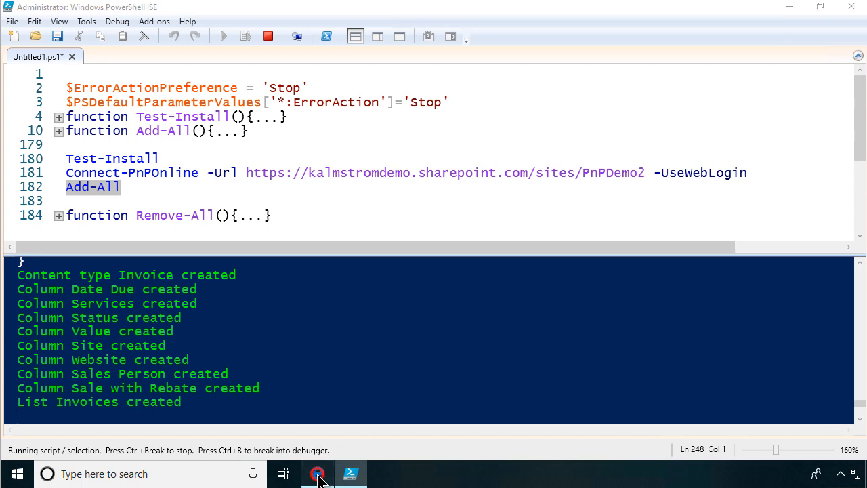
- Go to Site contents on the PnP Demo site and open the new Invoices list
left_click(318, 475)
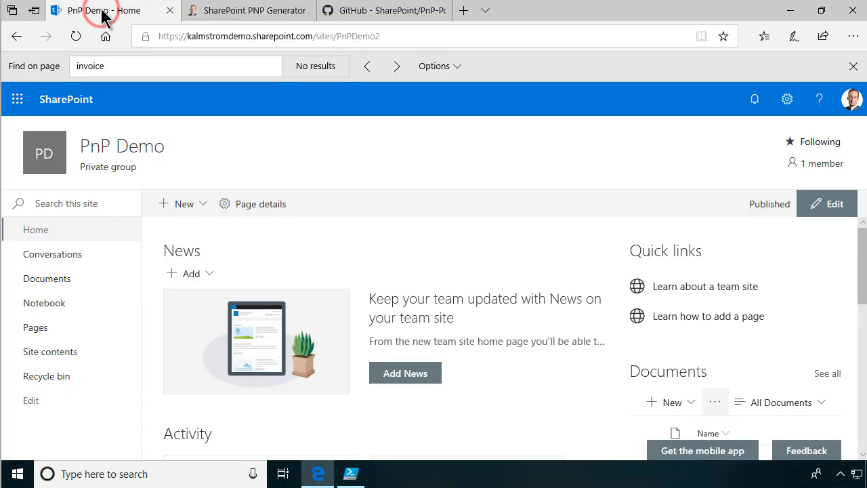
mouse_move(49, 352)
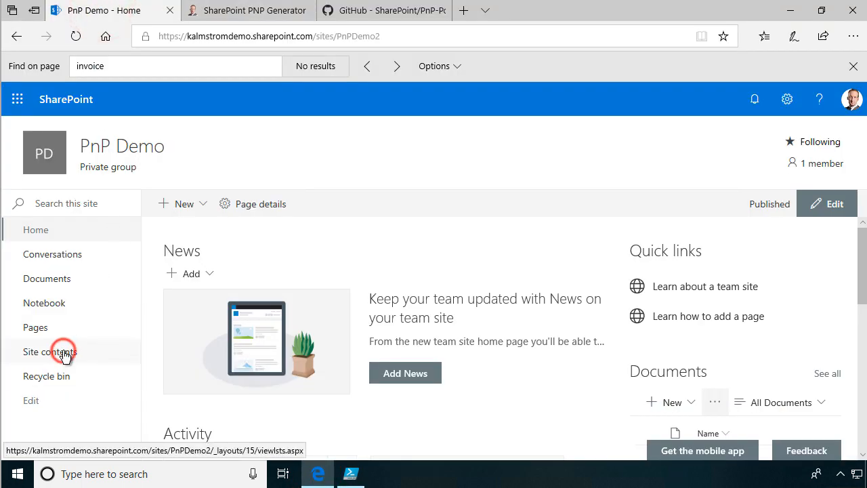
left_click(49, 353)
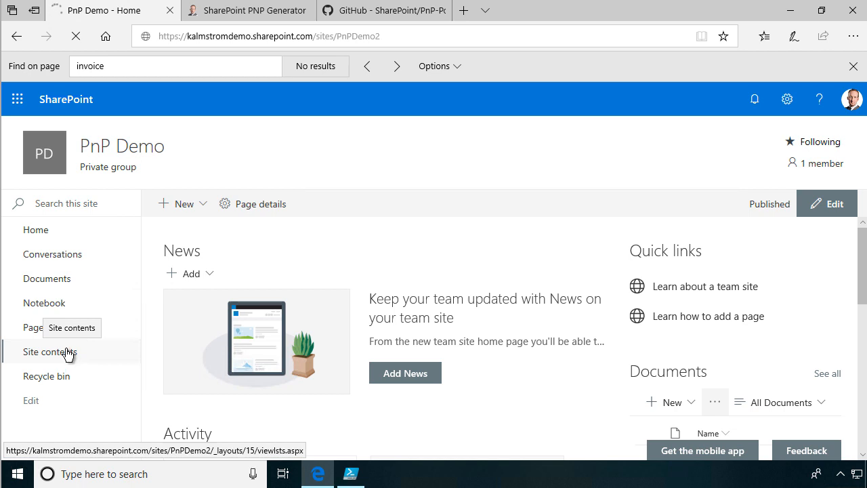
left_click(48, 353)
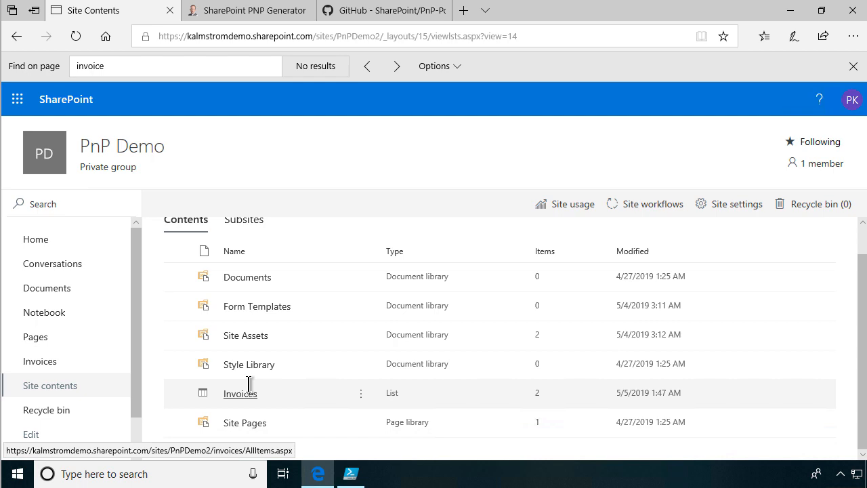
left_click(240, 393)
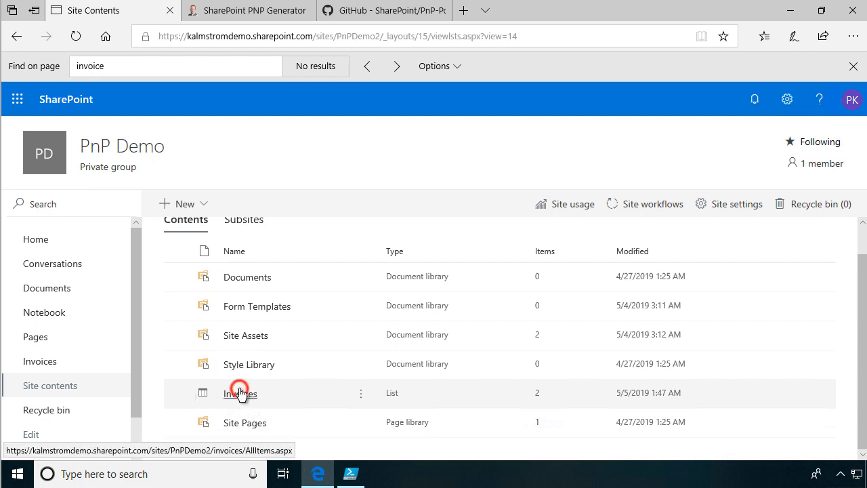
left_click(242, 393)
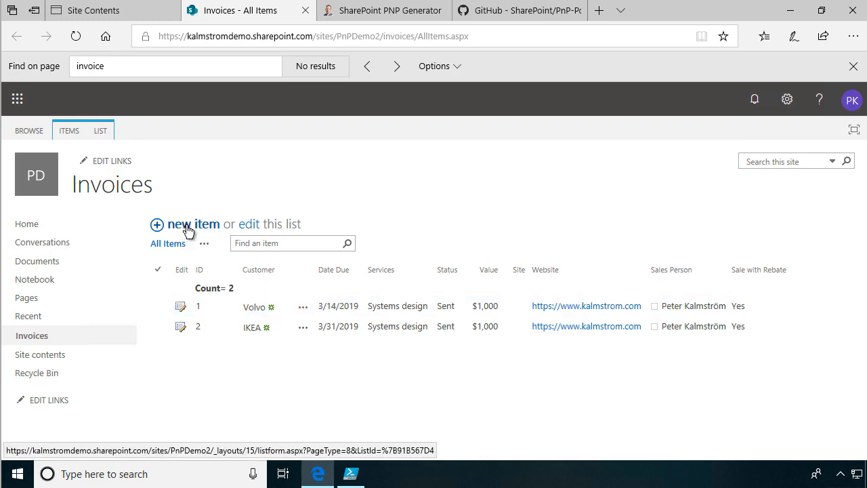
- Open a new invoice form and cancel it without saving
left_click(193, 224)
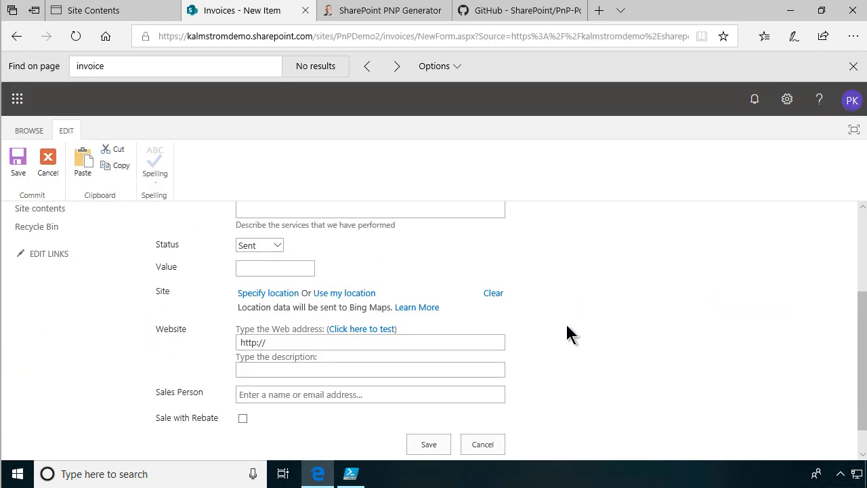
left_click(47, 163)
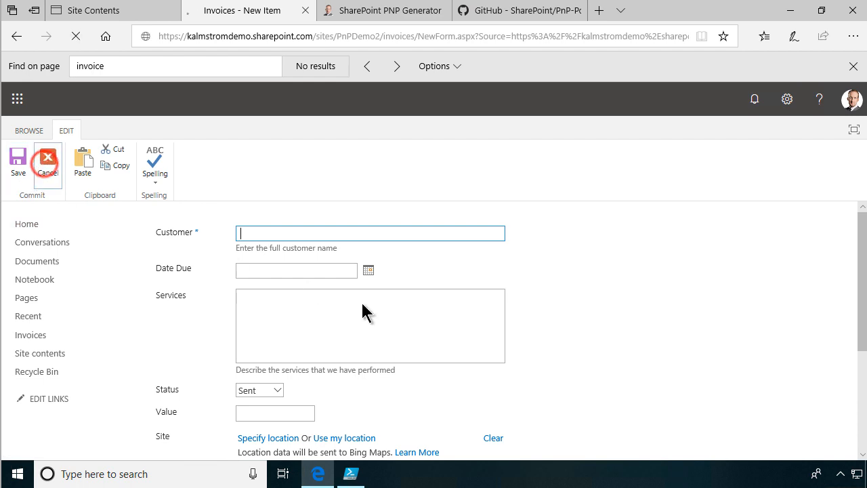
left_click(46, 163)
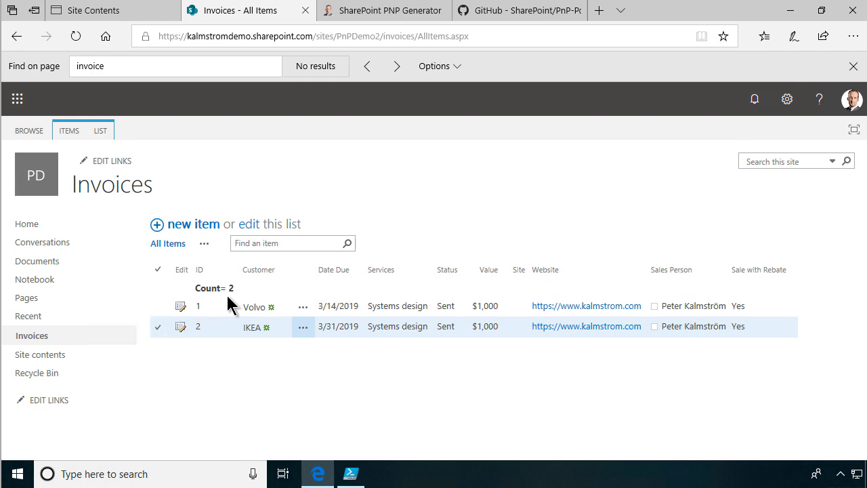
- Select the Volvo invoice and open the Invoices list settings
left_click(157, 325)
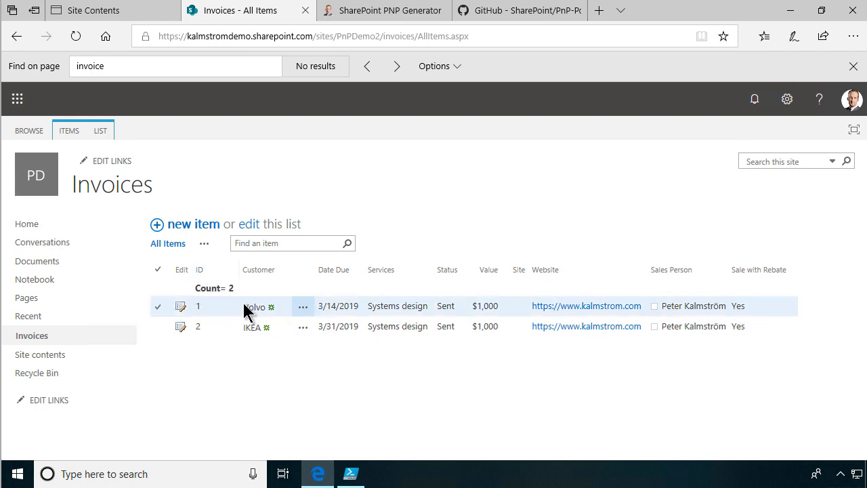
left_click(100, 130)
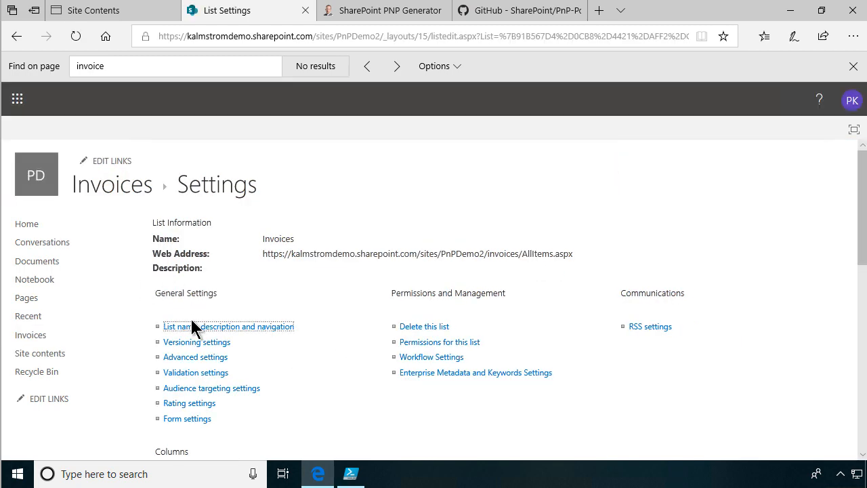
- Check Versioning settings, then set Allow management of content types to Yes in Advanced settings
left_click(196, 342)
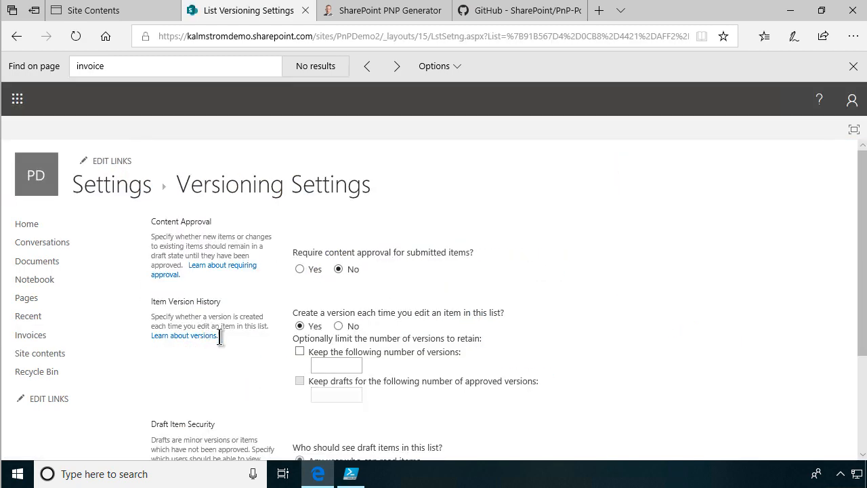
scroll("down", 3)
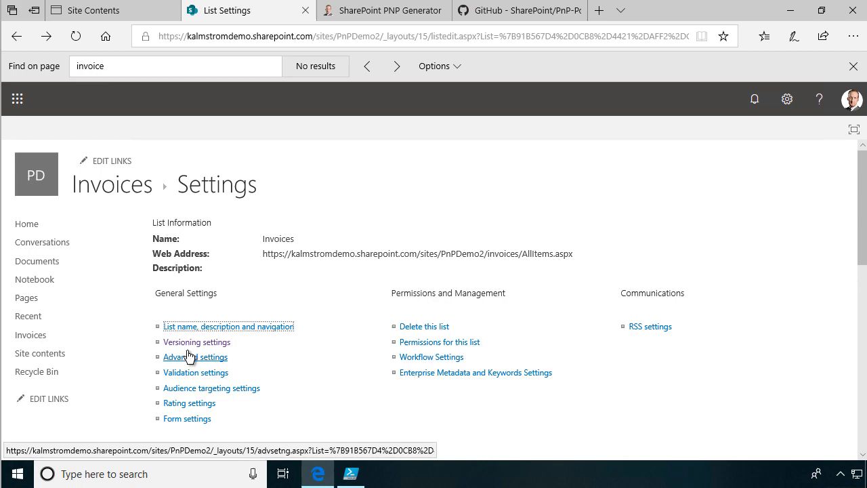
left_click(196, 358)
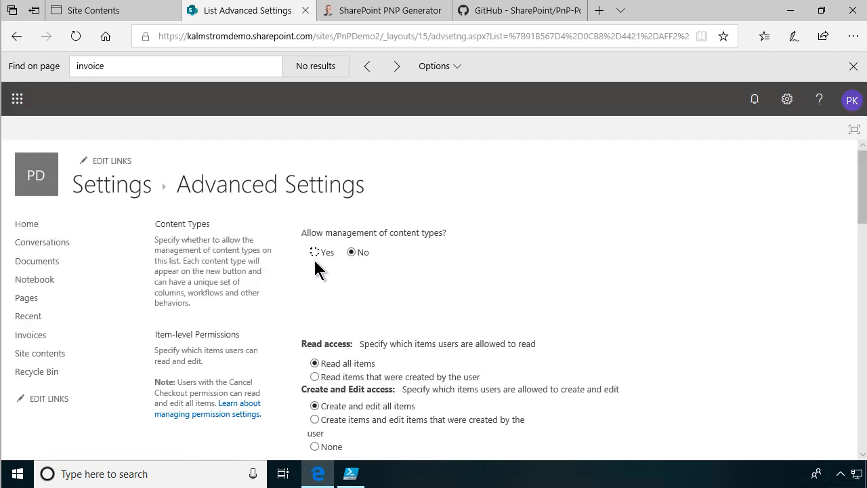
left_click(315, 252)
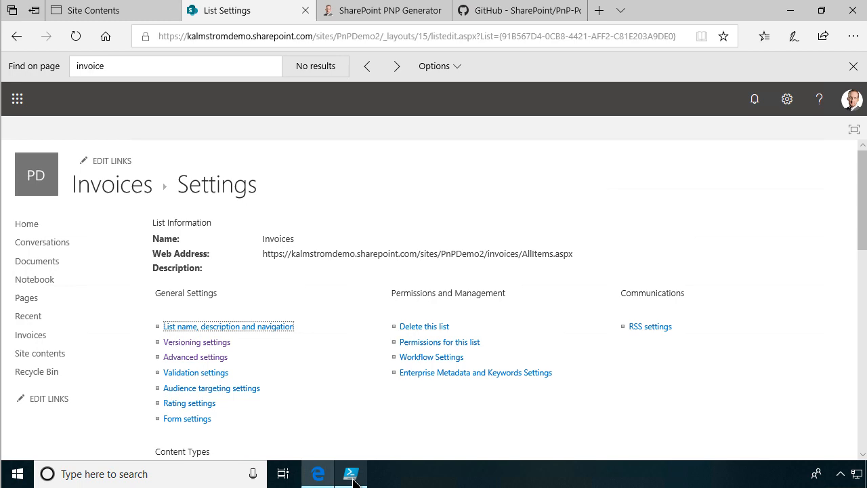
left_click(351, 475)
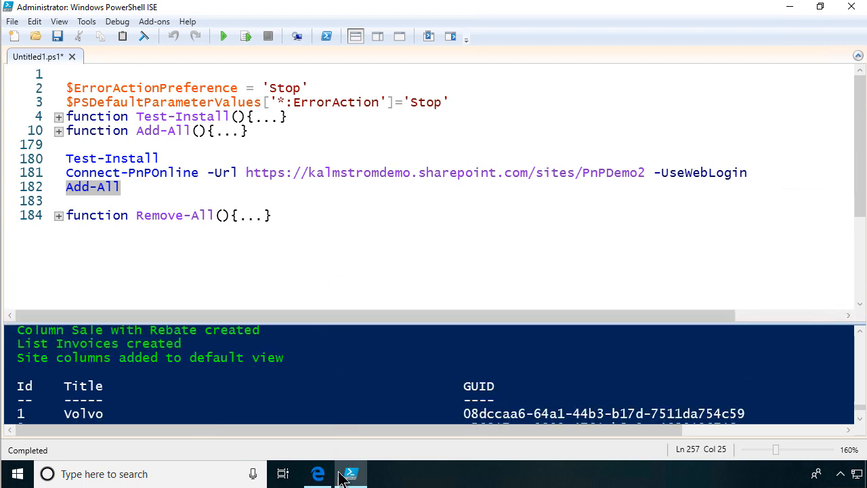
mouse_move(318, 474)
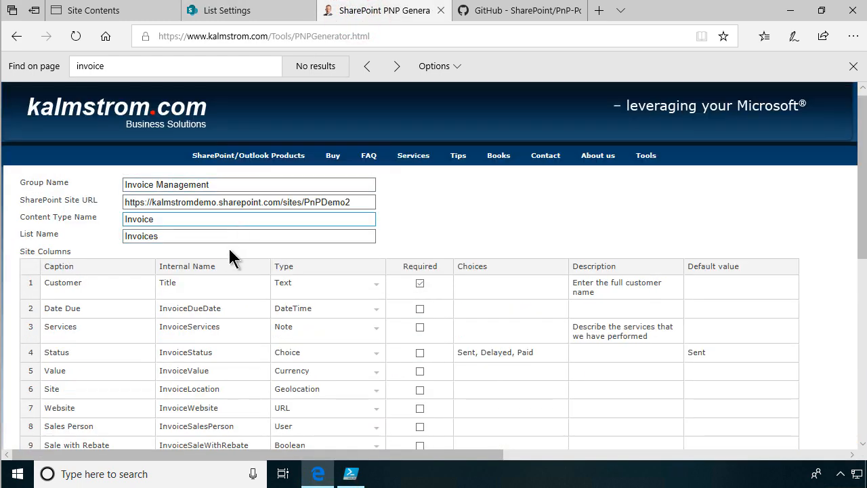
mouse_move(832, 175)
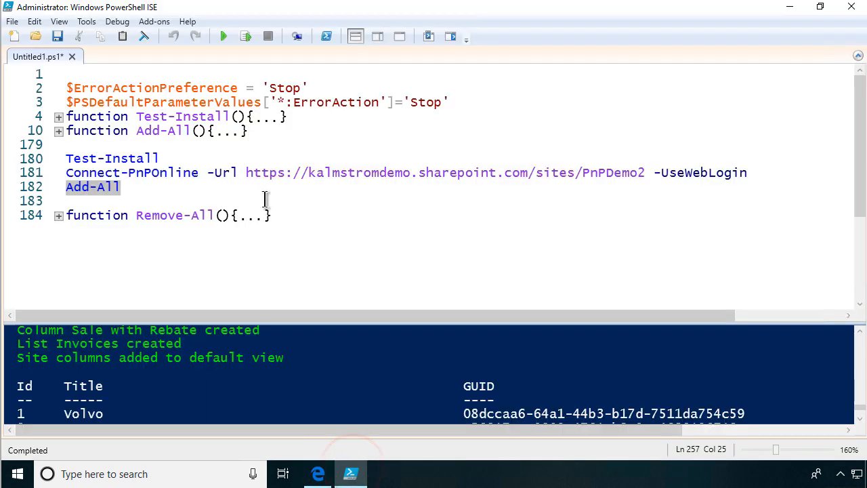
- Expand Test-Install and select the SharePointPnPPowerShellOnline module name, scrolling to the full line
left_click(59, 116)
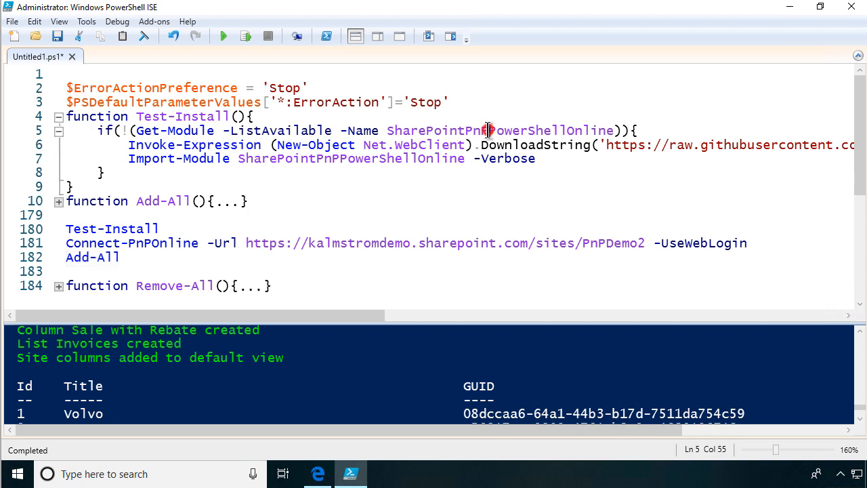
double_click(502, 130)
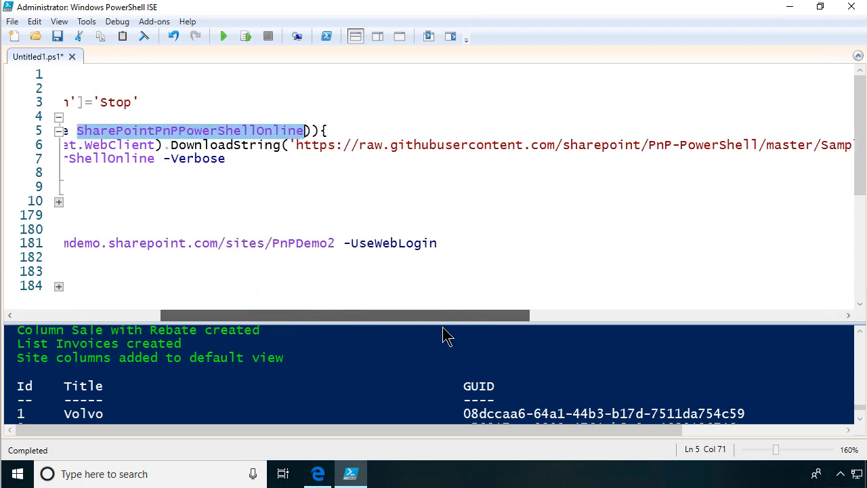
scroll("left", 3)
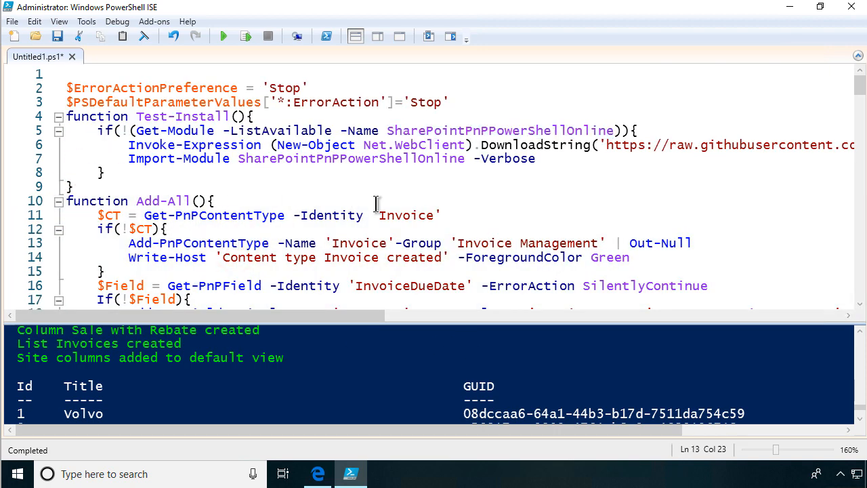
left_click(203, 214)
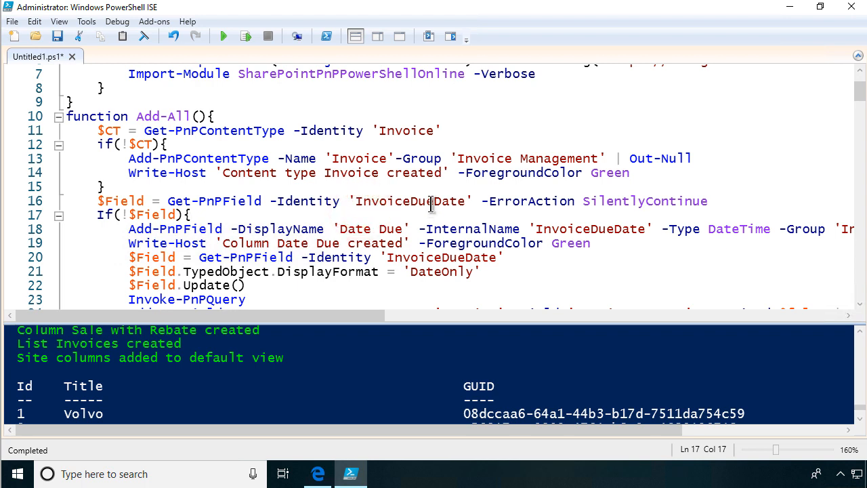
double_click(409, 201)
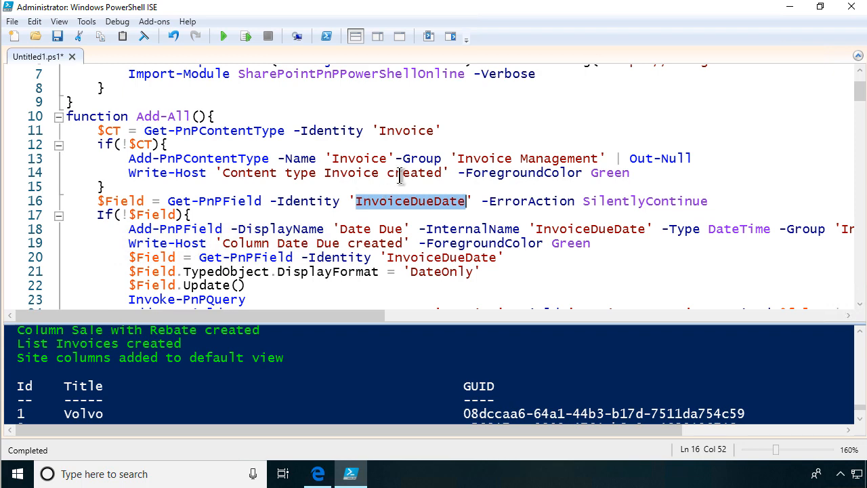
scroll("down", 3)
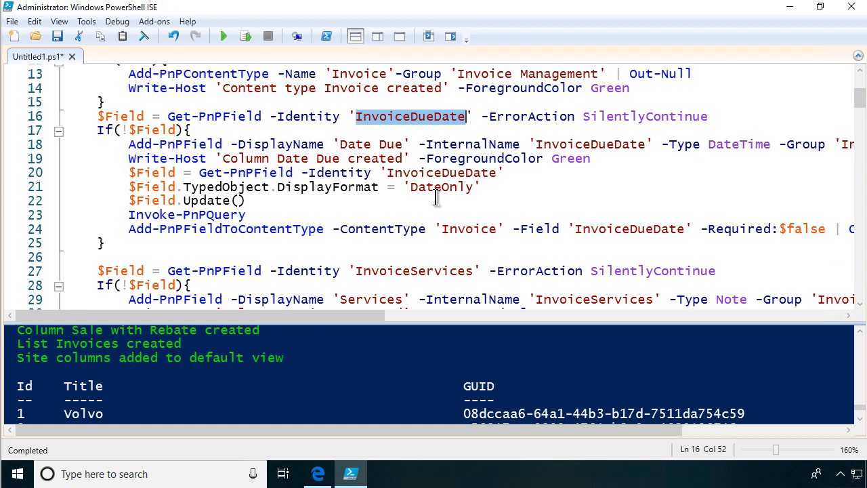
double_click(440, 187)
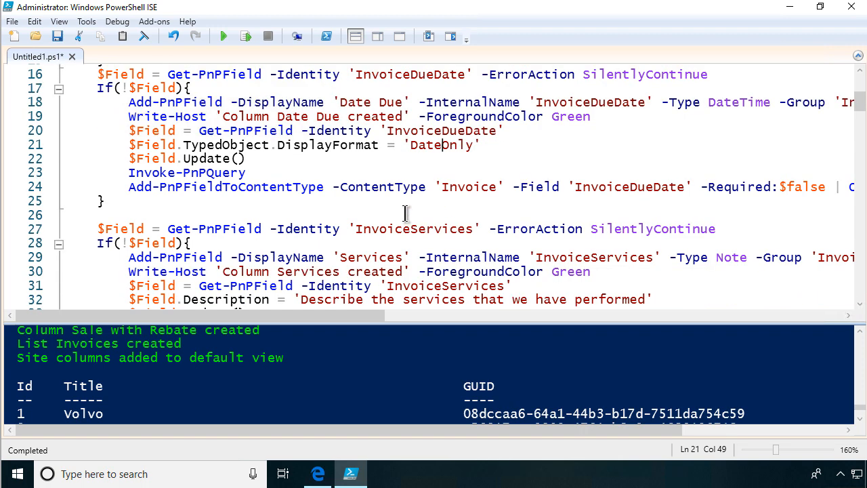
scroll("down", 3)
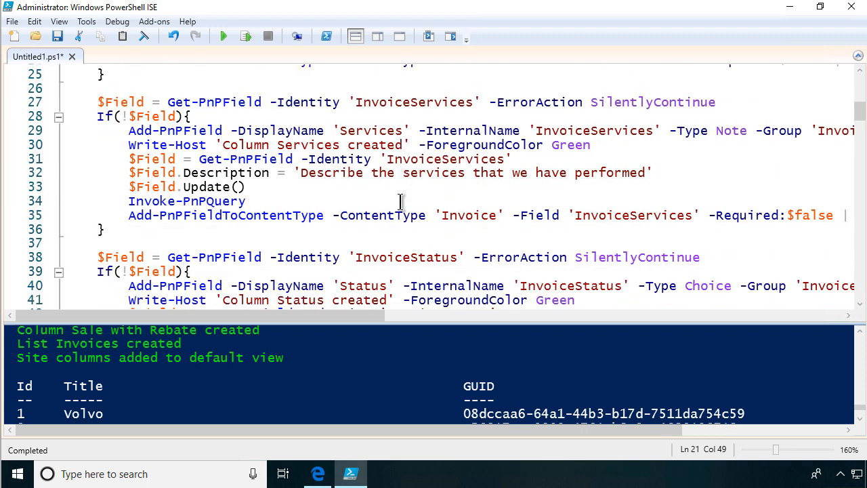
scroll("down", 3)
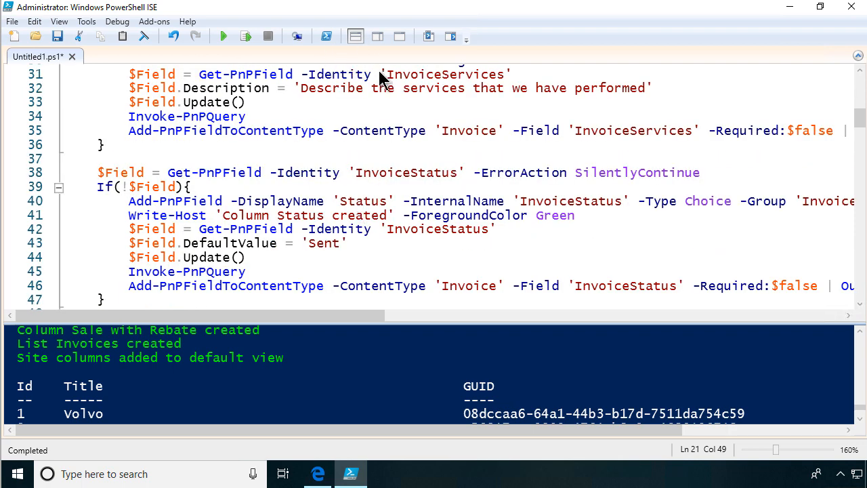
scroll("down", 3)
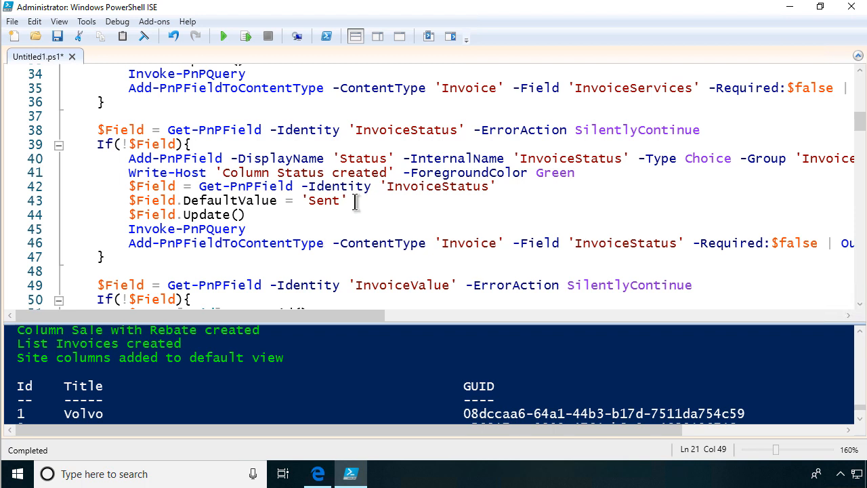
mouse_move(731, 182)
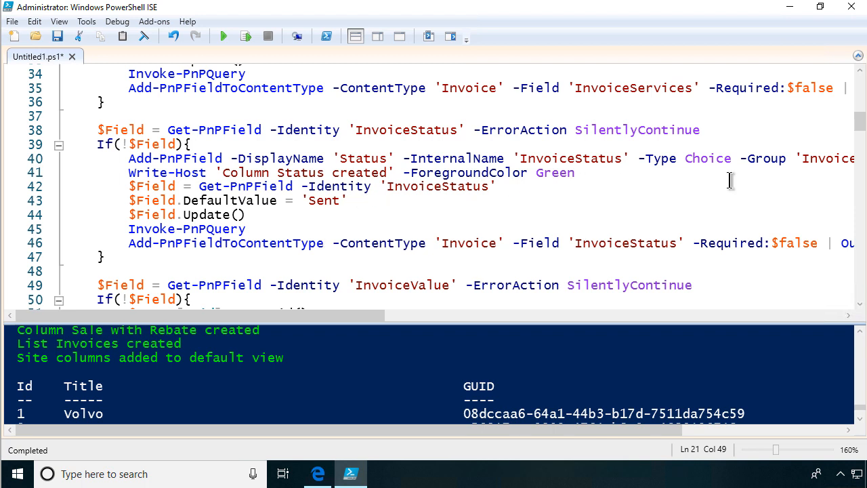
mouse_move(423, 276)
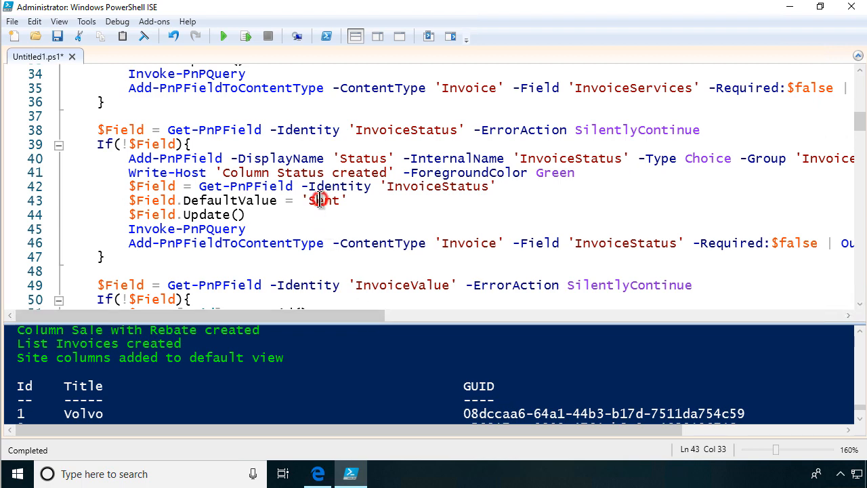
scroll("down", 3)
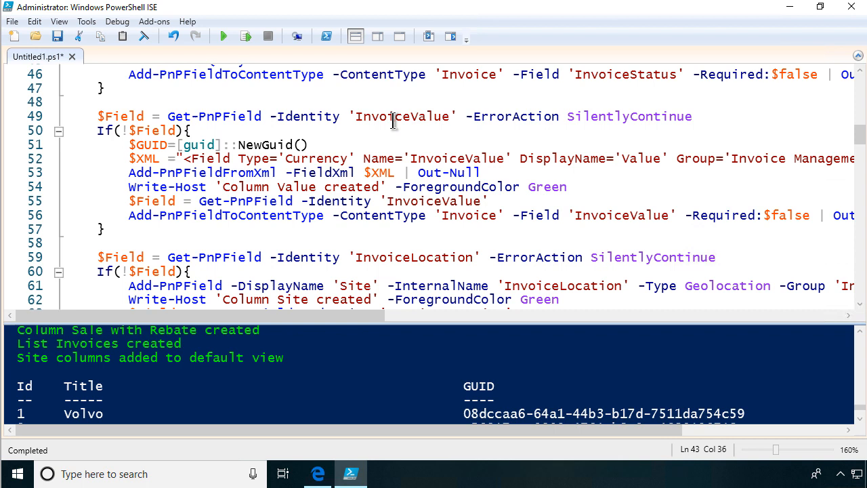
double_click(403, 116)
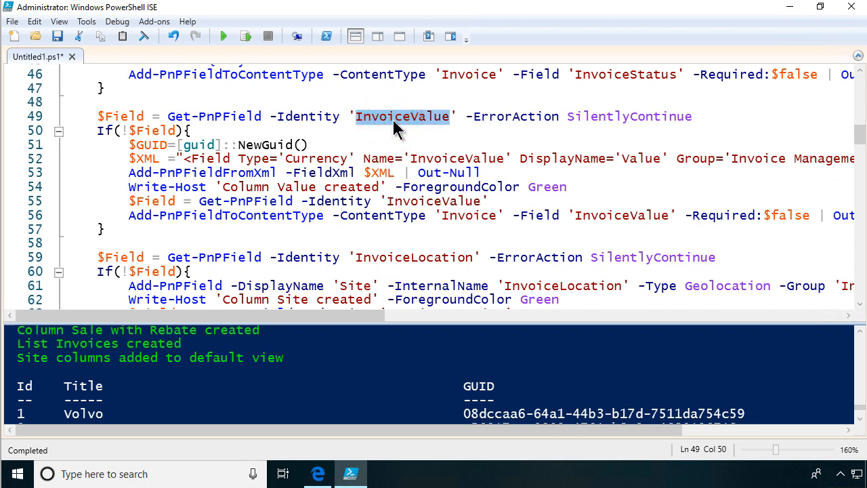
mouse_move(295, 215)
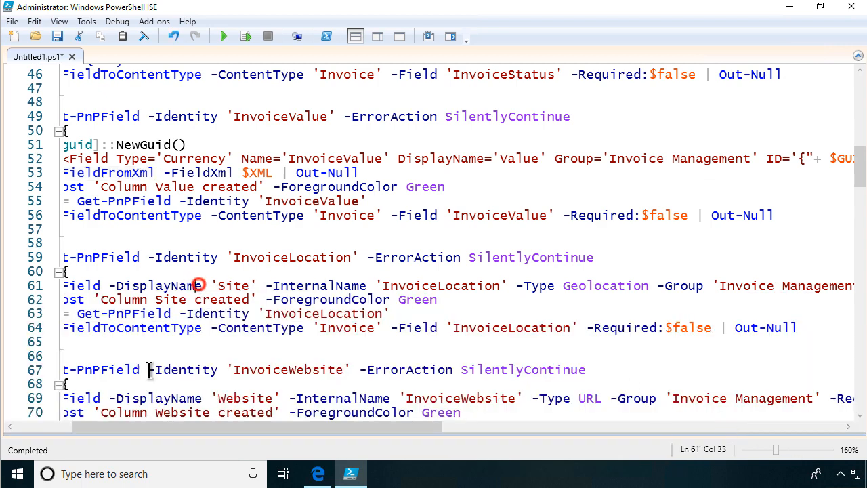
scroll("left", 3)
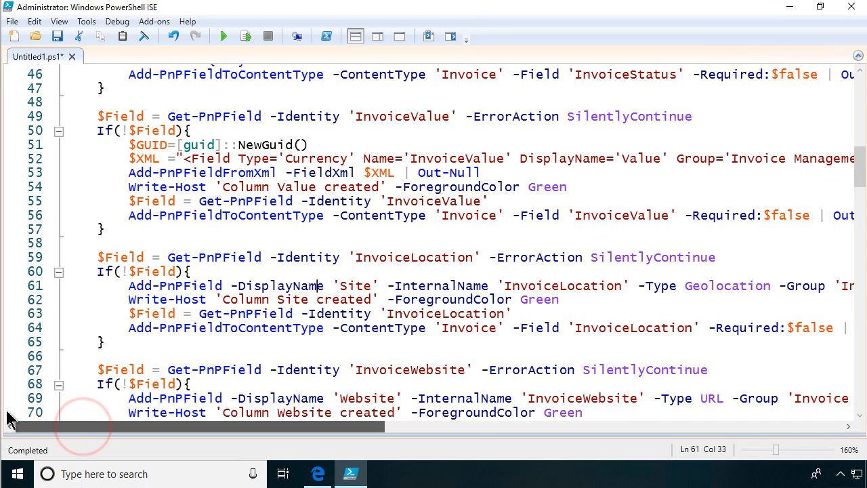
left_click(210, 328)
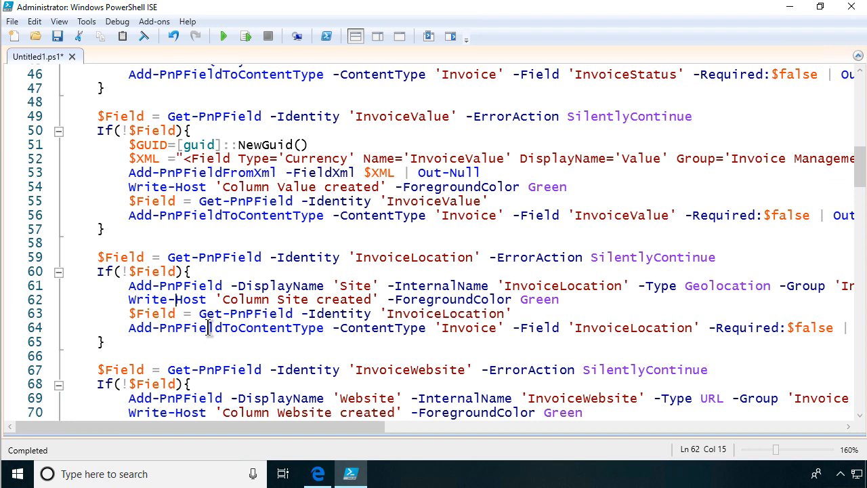
left_click(301, 339)
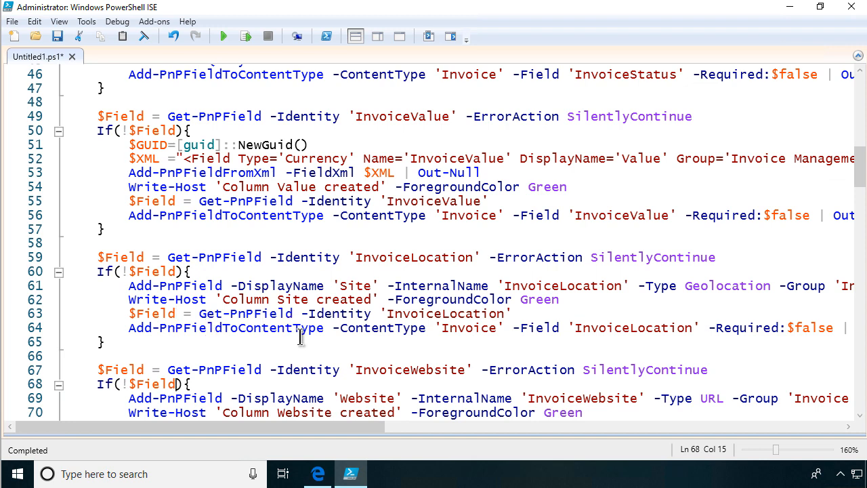
scroll("down", 3)
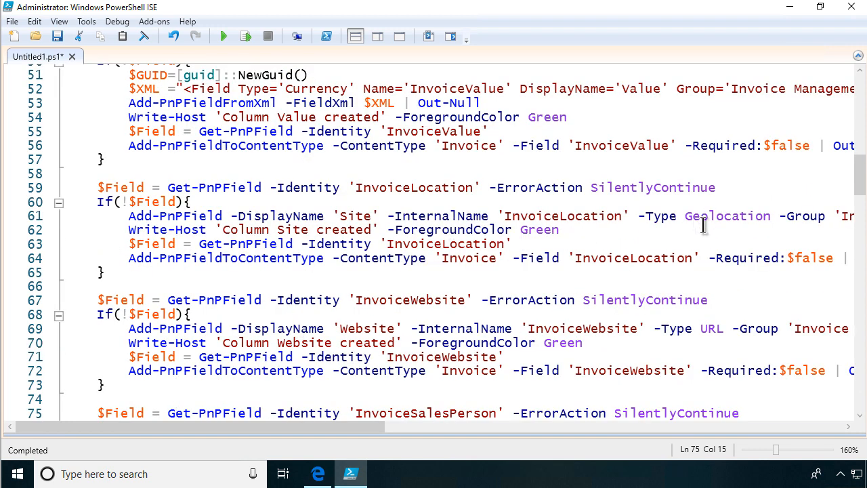
double_click(726, 215)
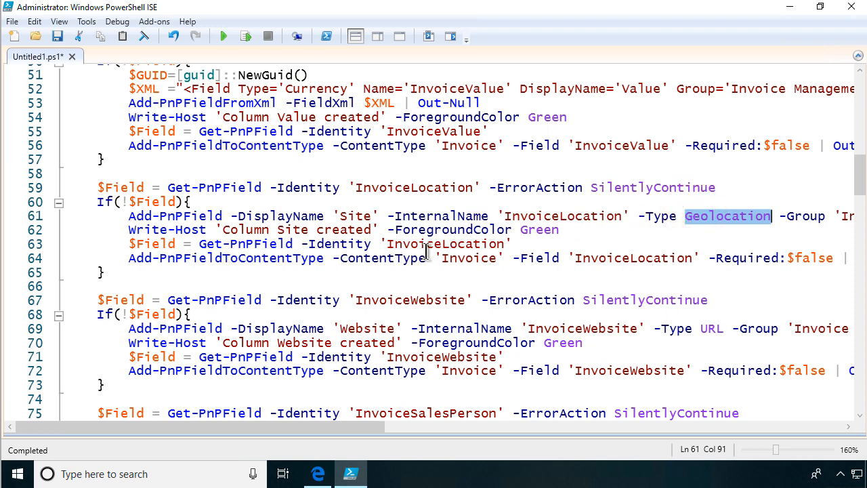
mouse_move(278, 231)
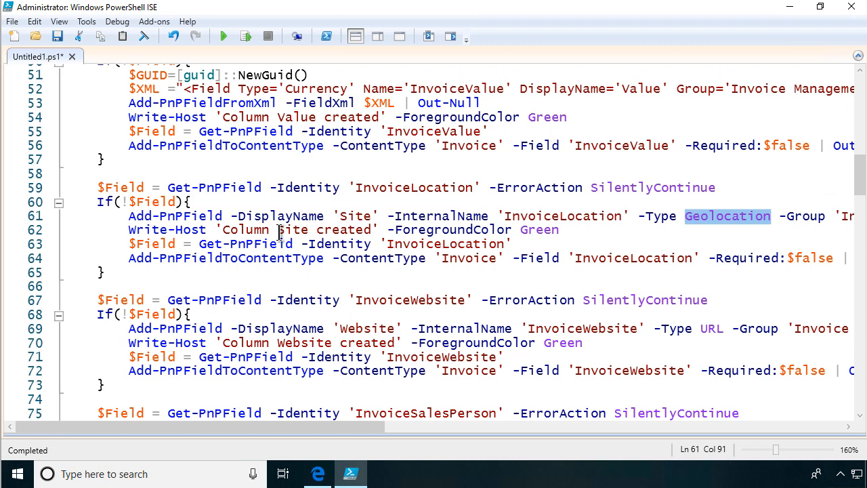
scroll("down", 3)
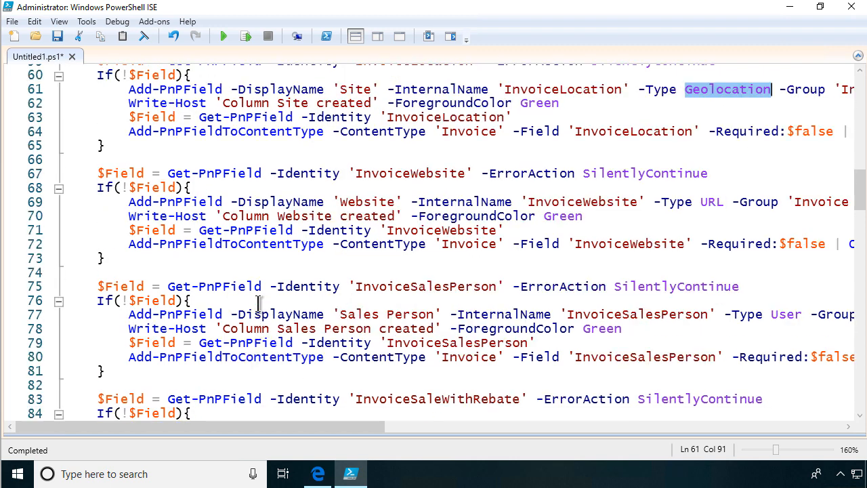
scroll("down", 3)
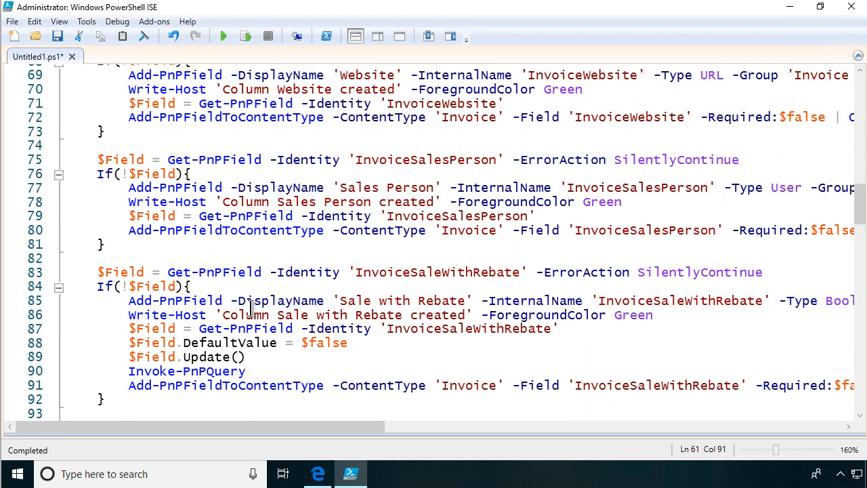
scroll("down", 3)
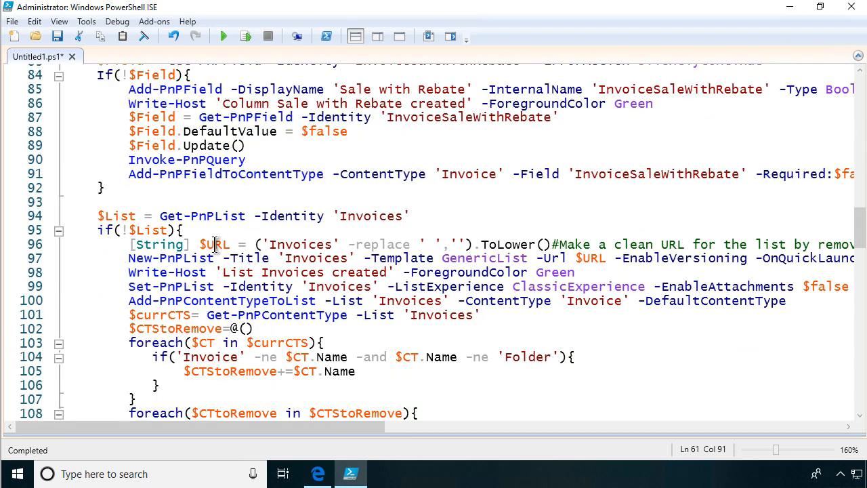
mouse_move(420, 258)
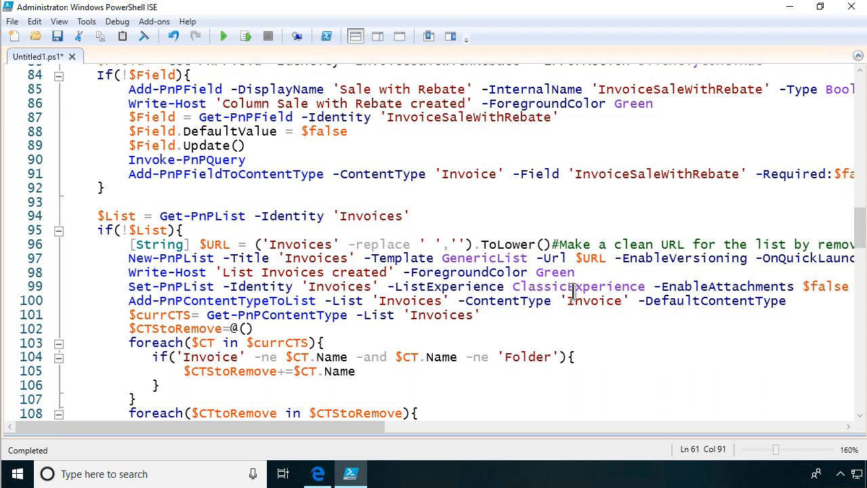
mouse_move(352, 448)
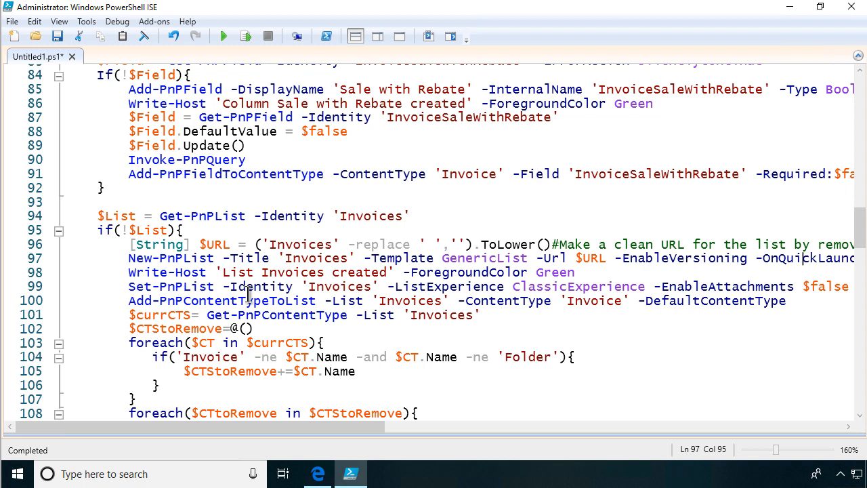
left_click(563, 286)
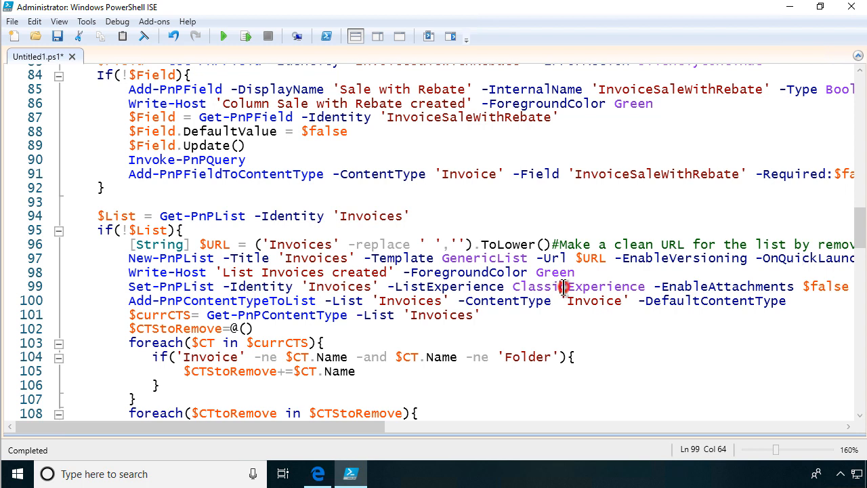
double_click(578, 286)
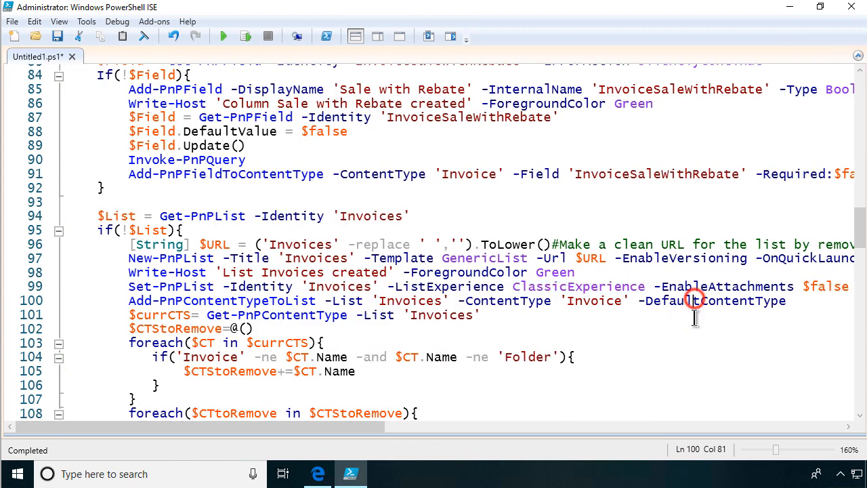
mouse_move(371, 331)
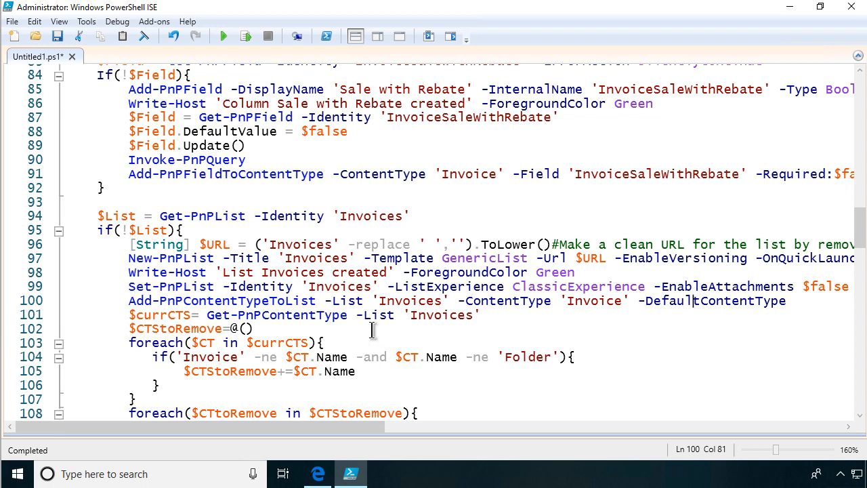
scroll("down", 3)
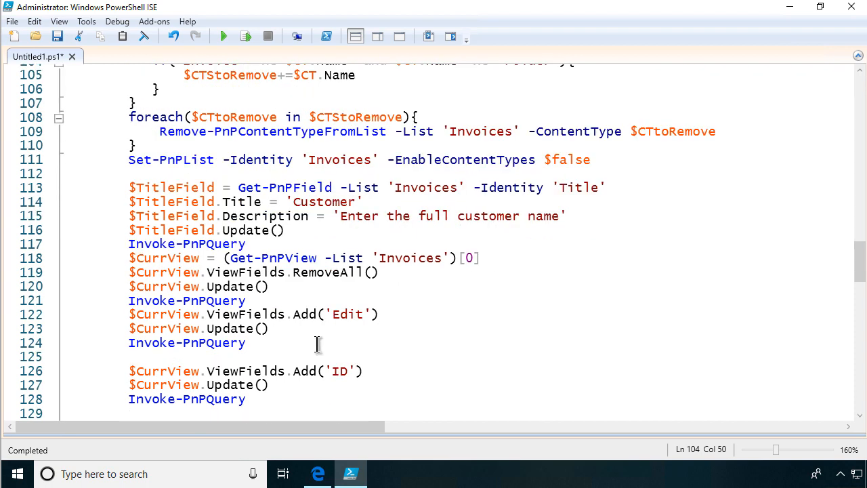
scroll("down", 3)
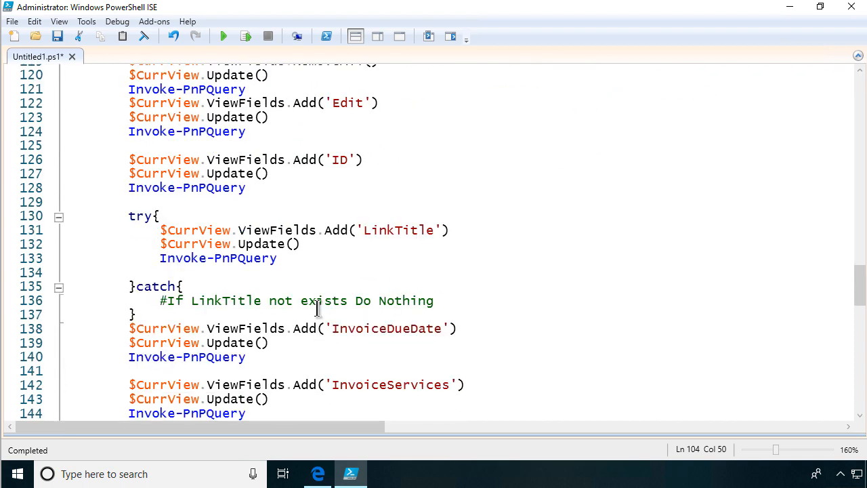
scroll("down", 3)
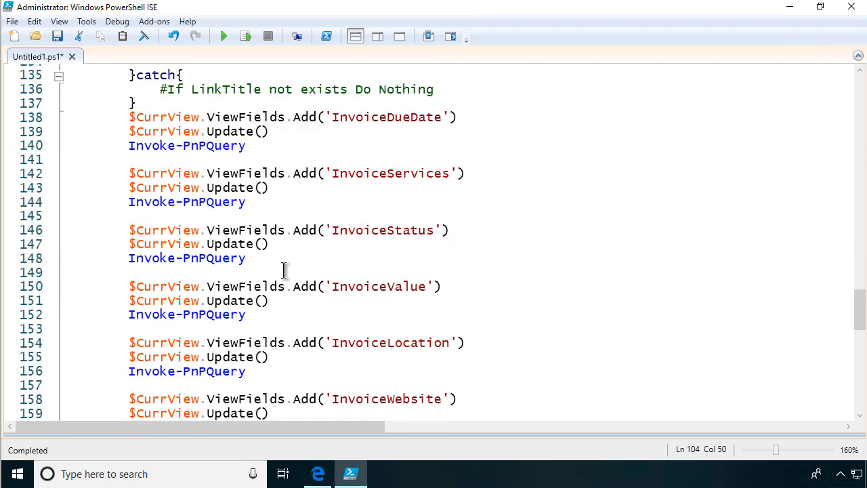
scroll("down", 3)
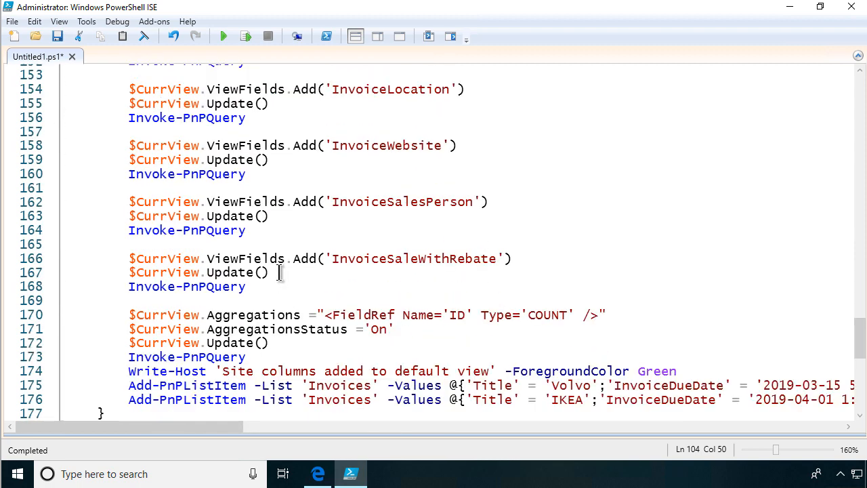
scroll("down", 3)
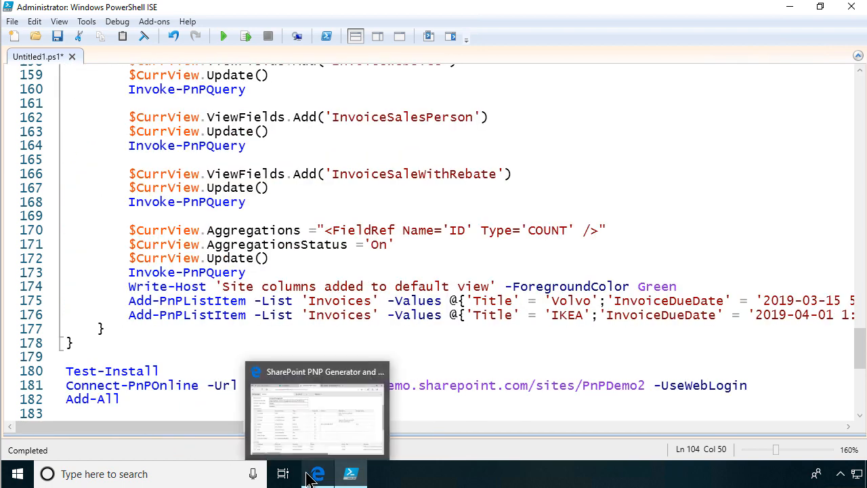
- Clear the form and enter list Invoices, content type Invoice and group Invoice Management
left_click(318, 475)
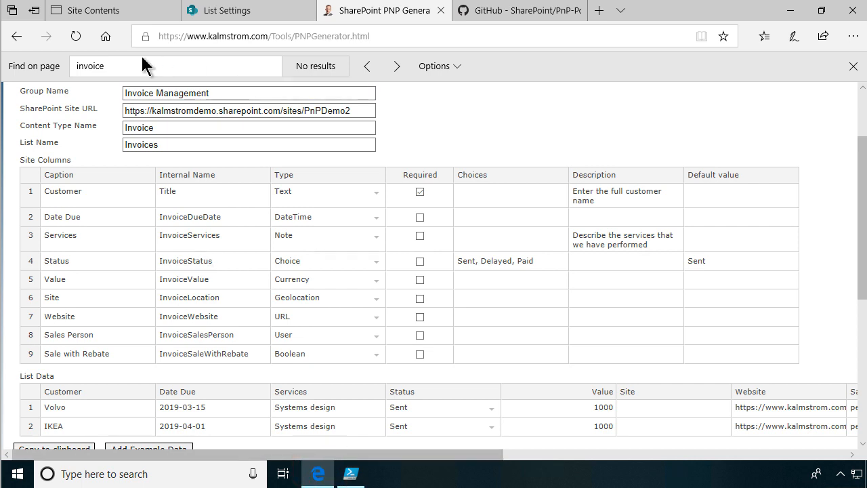
left_click(76, 36)
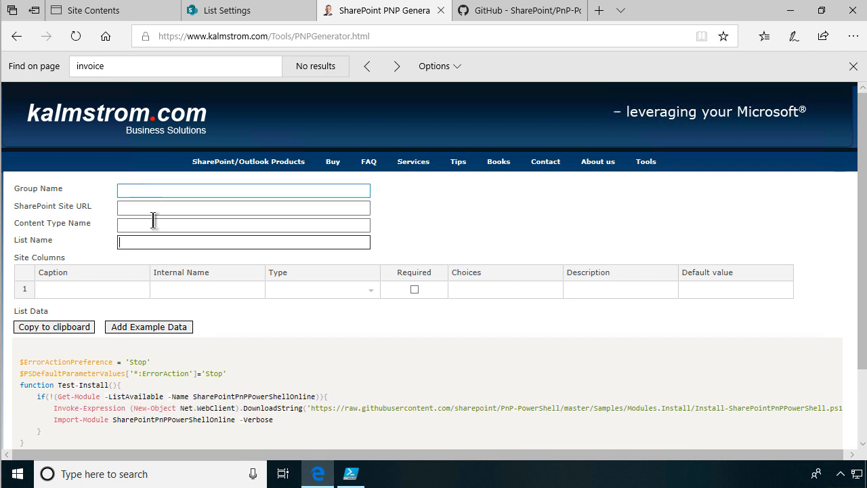
type("Invoices")
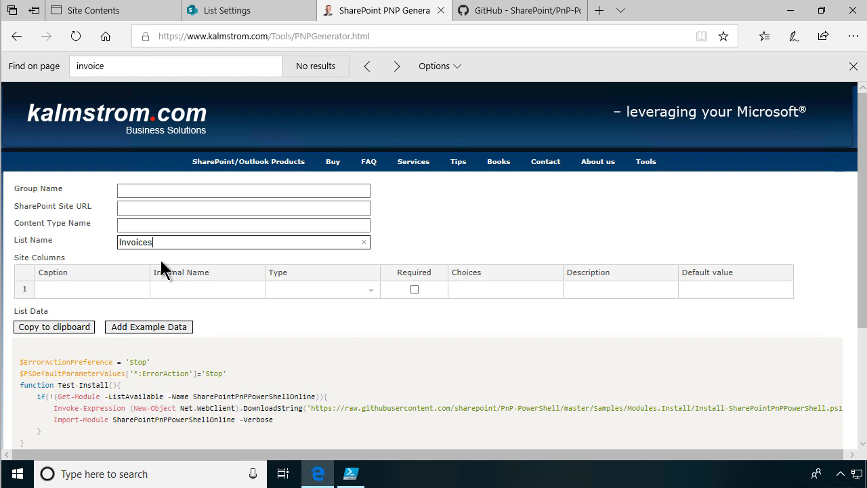
left_click(243, 225)
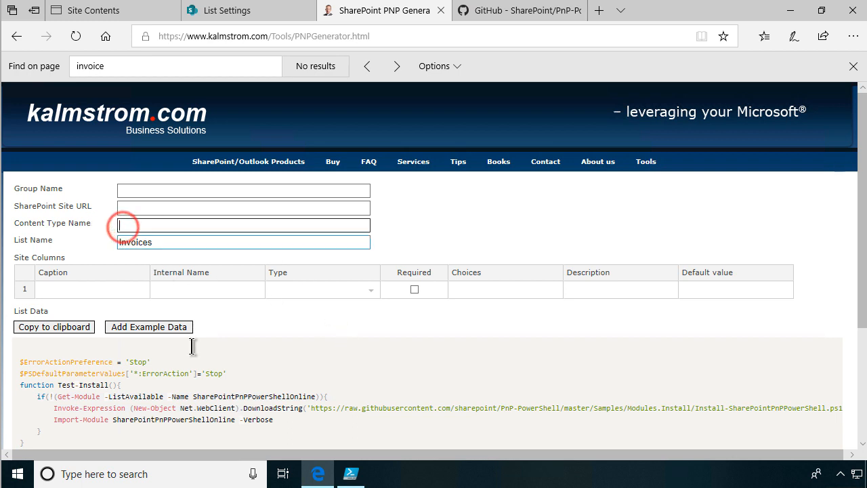
type("Invoice")
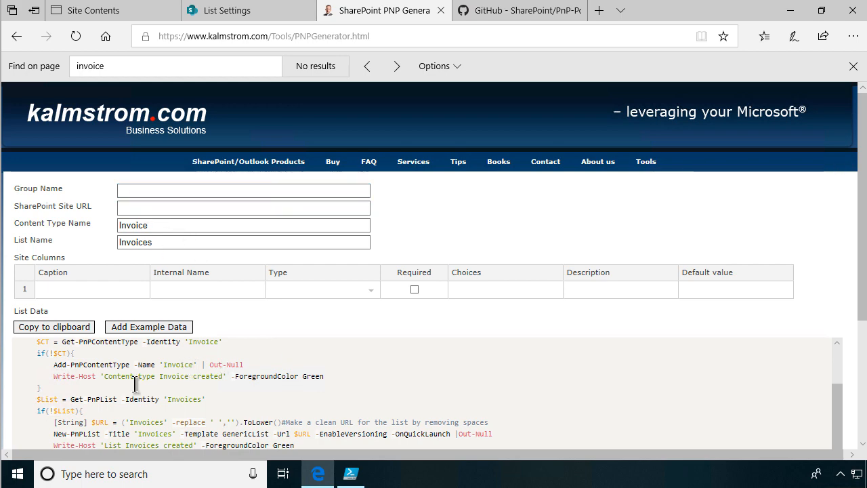
scroll("down", 3)
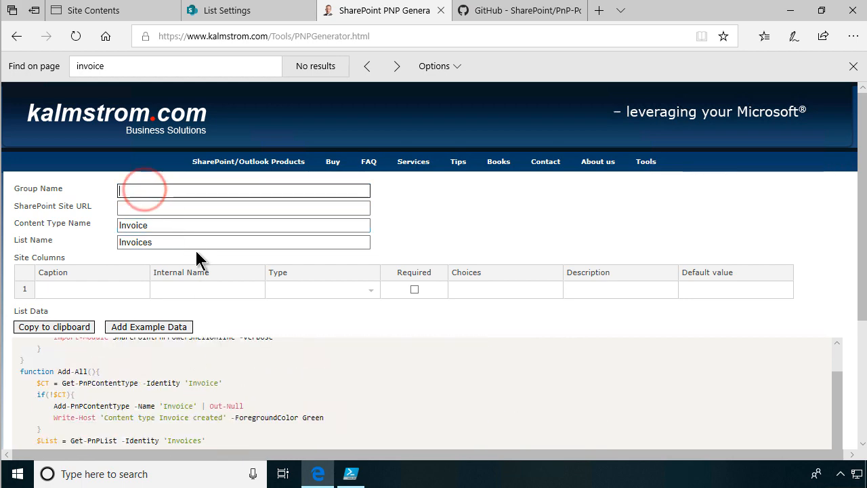
type("Invoice Man")
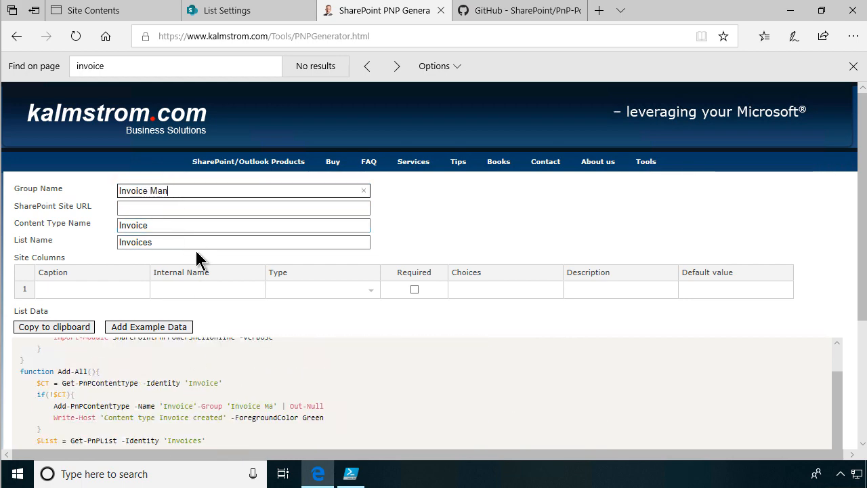
type("agement")
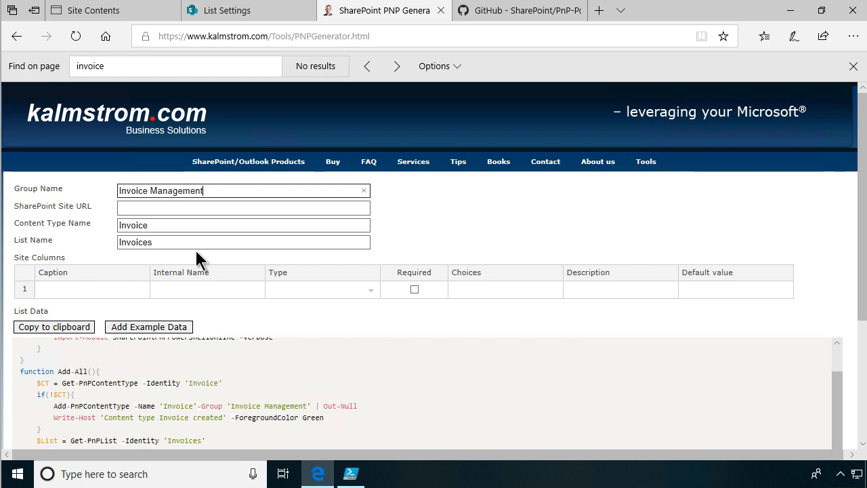
left_click(95, 11)
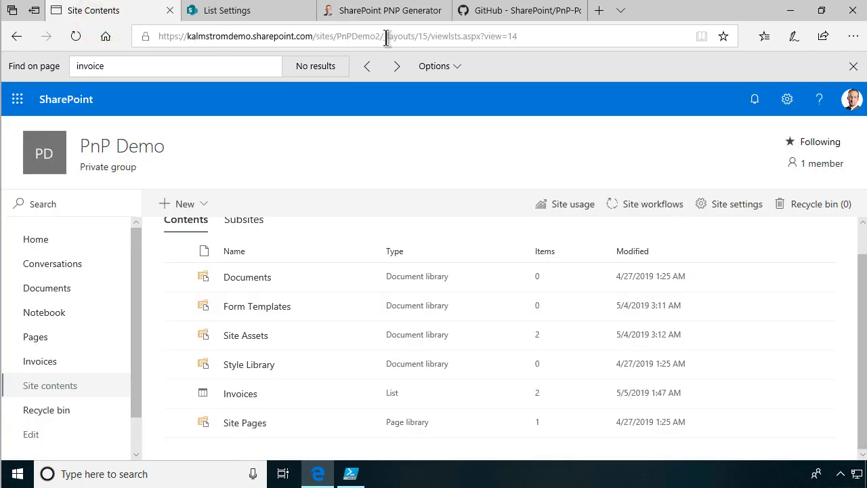
left_click(386, 35)
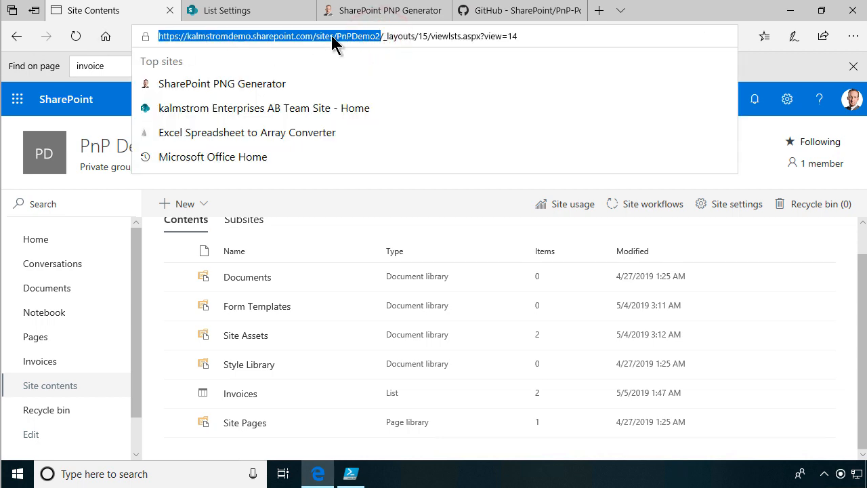
left_click(385, 11)
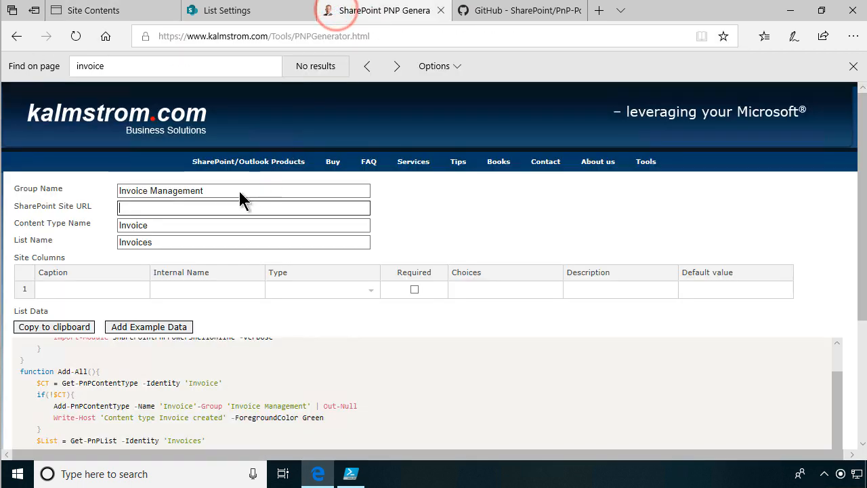
type("https://kalmstromdemo.sharepoint.com/sites/PnPDemo2")
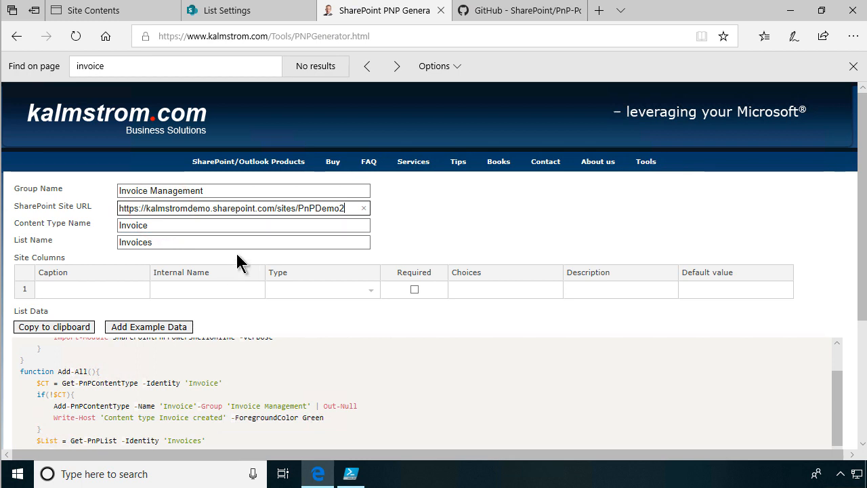
- Enter caption Customer for site column row 1 and choose Text as its type
left_click(92, 290)
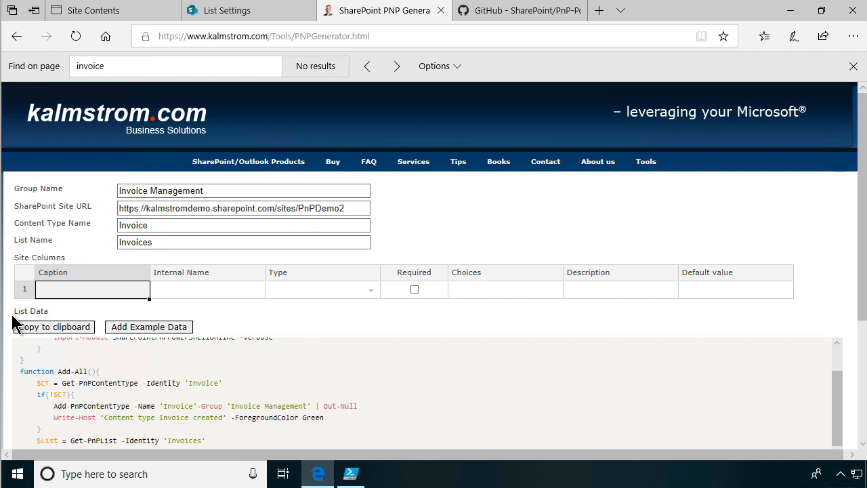
type("Customer")
left_click(208, 289)
type("Title")
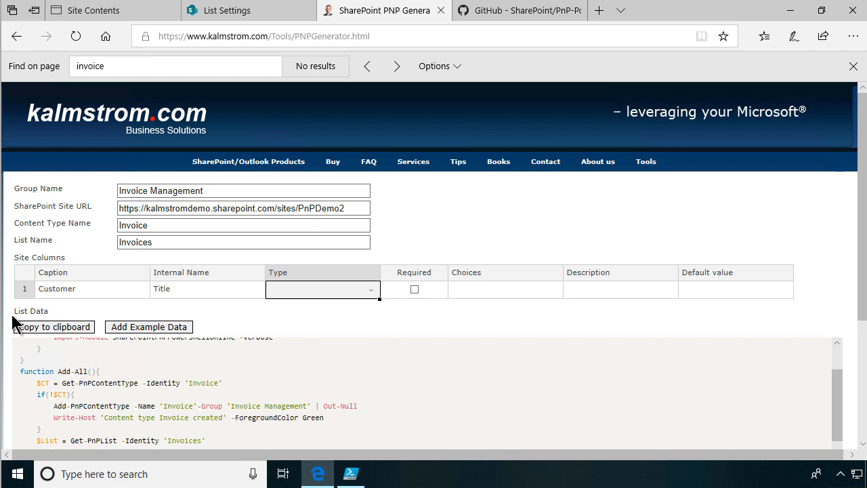
mouse_move(374, 307)
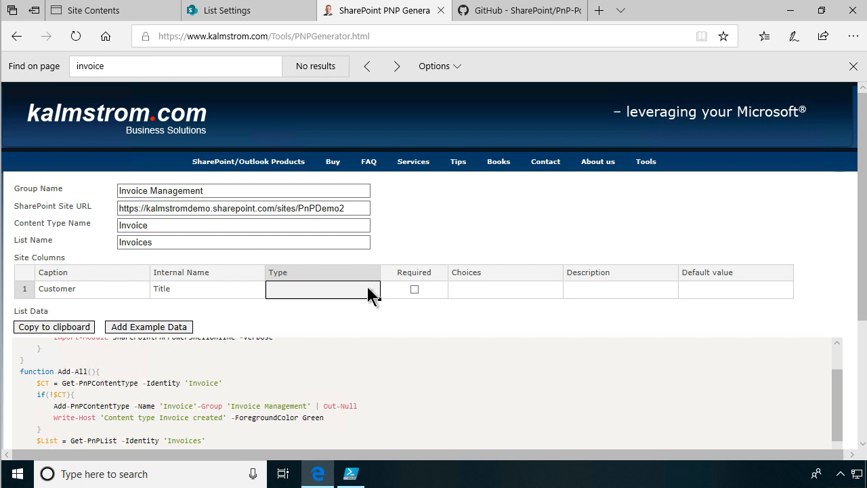
left_click(323, 290)
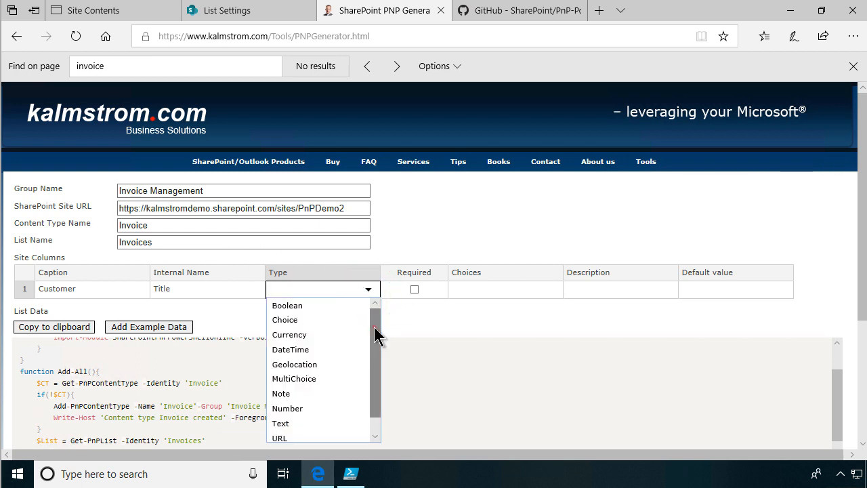
left_click(279, 423)
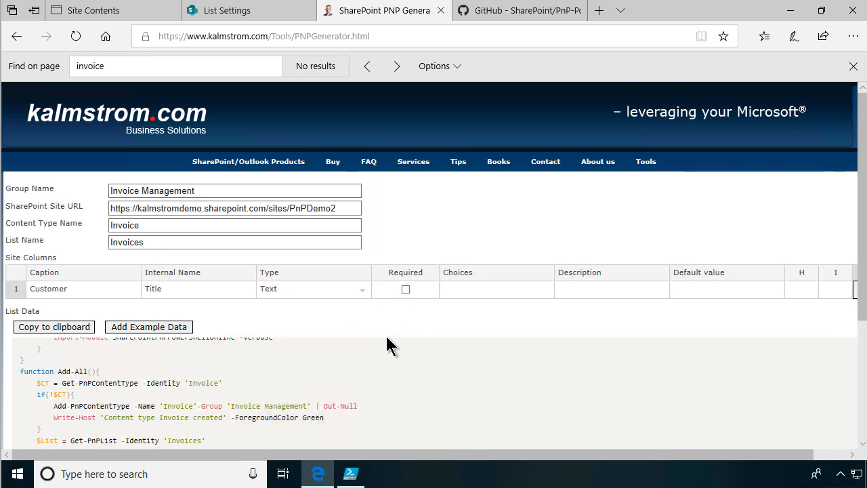
- Enter caption Amount with internal name InvoiceAmount in site column row 2
left_click(84, 288)
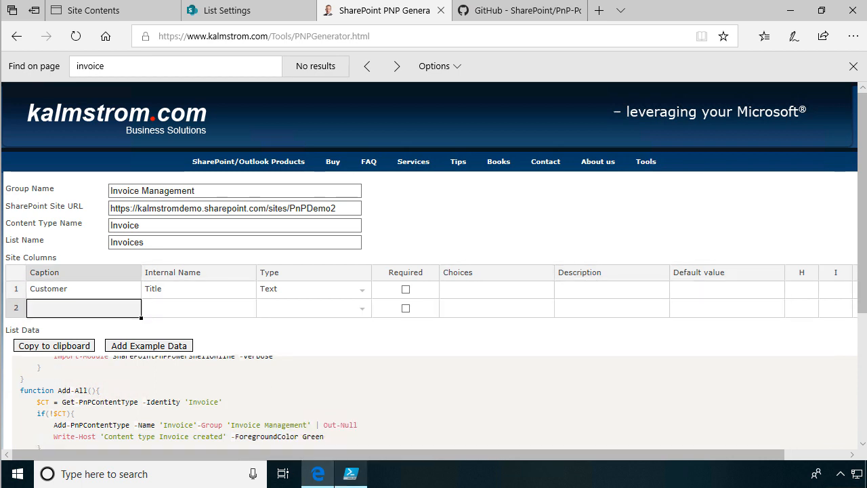
type("Amount")
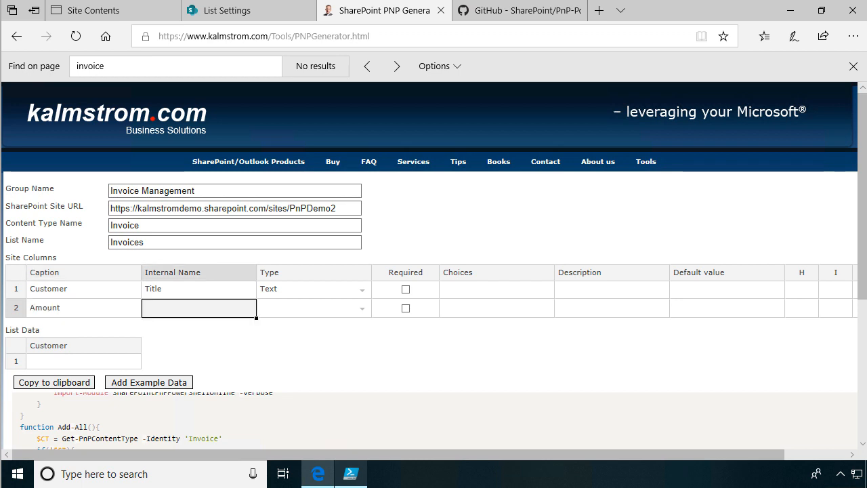
type("InvoiceAmount")
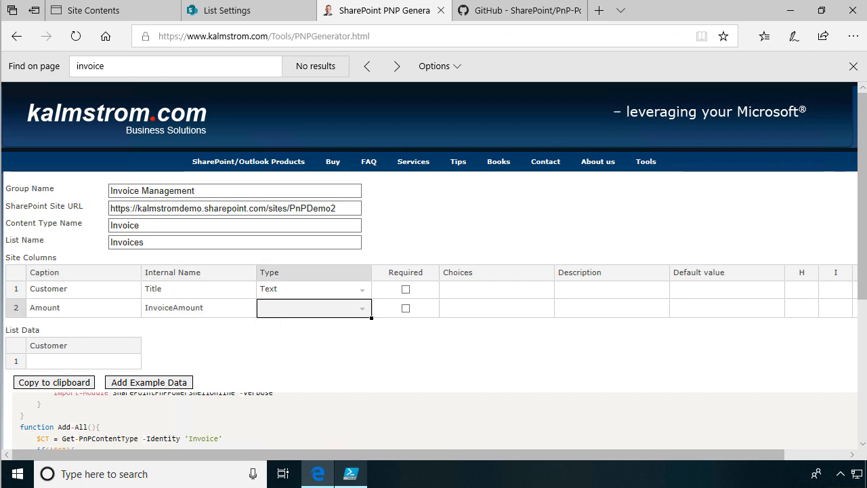
left_click(233, 241)
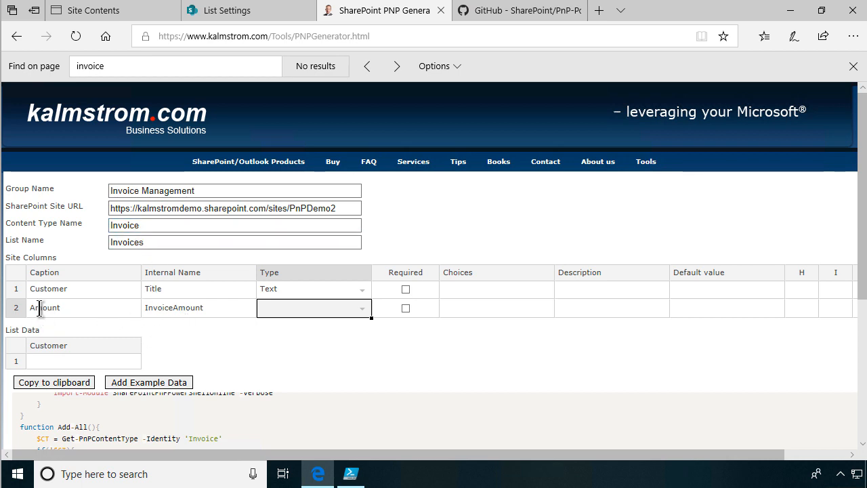
mouse_move(216, 314)
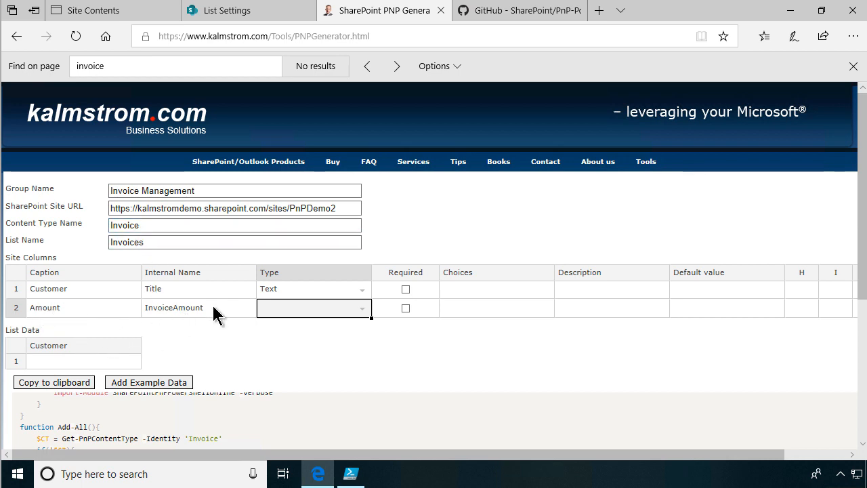
mouse_move(134, 344)
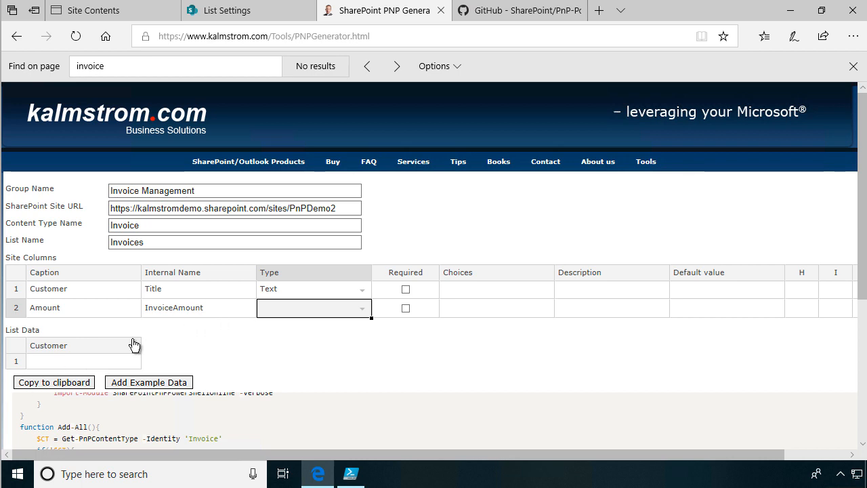
mouse_move(236, 464)
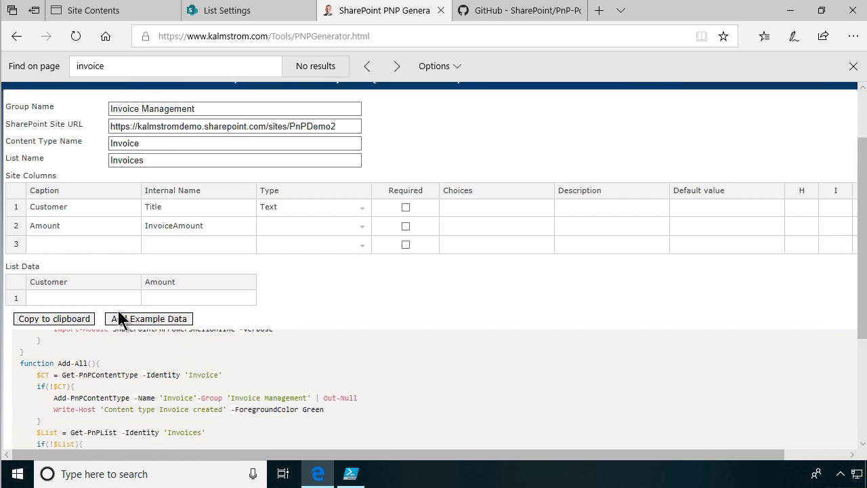
- Select the List Data Customer cell to begin entering the first list data item
left_click(83, 297)
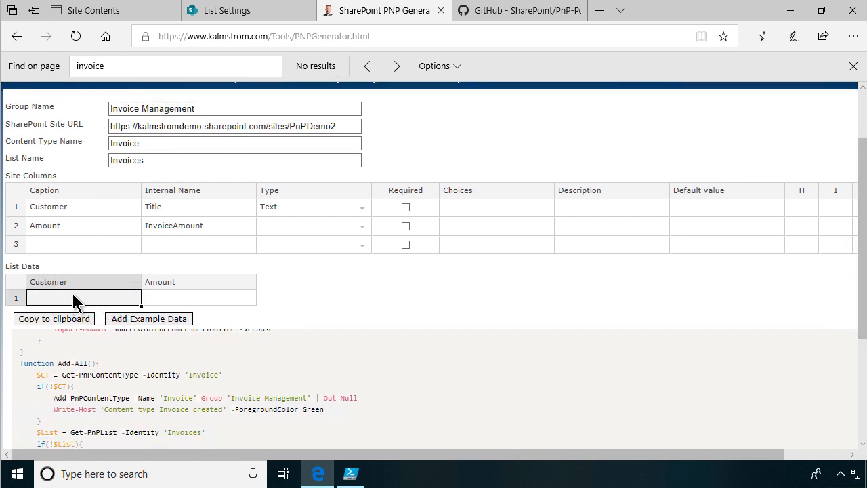
mouse_move(124, 217)
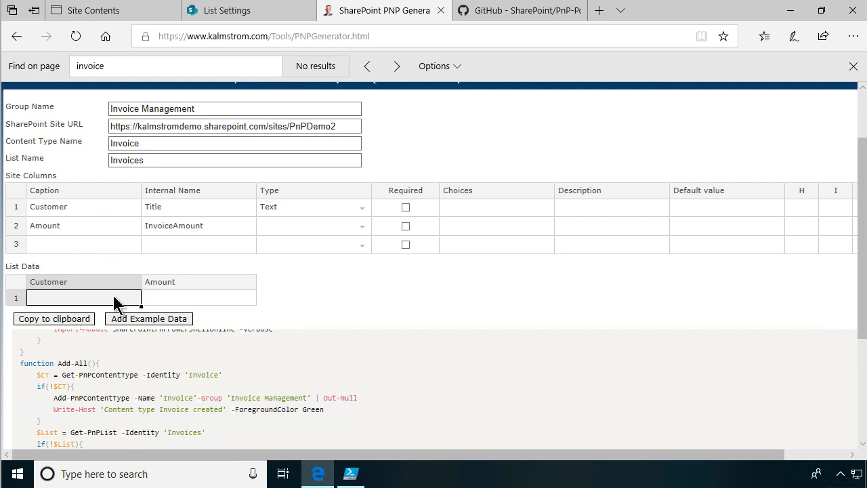
scroll("down", 3)
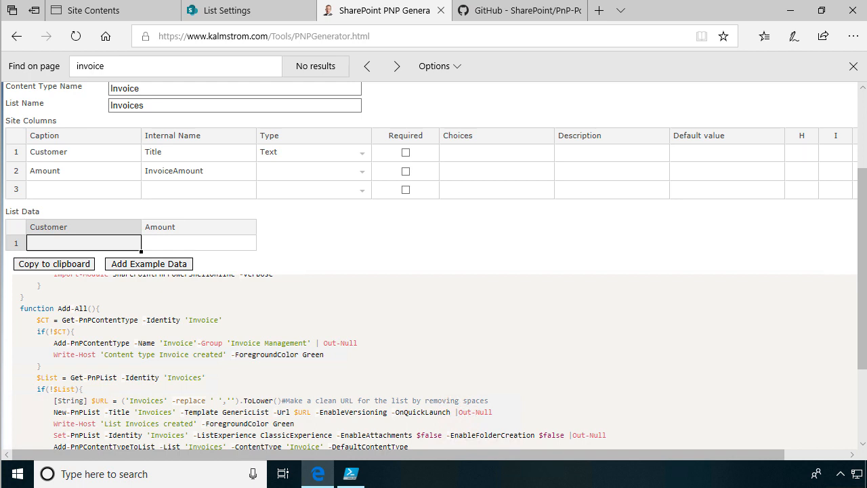